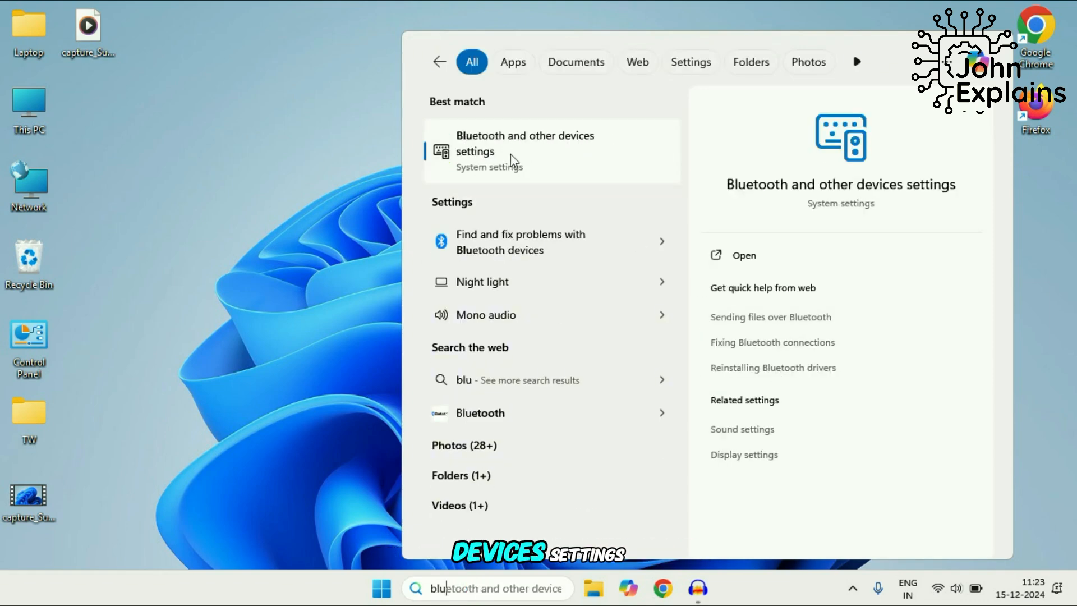
Step: Review the Bluetooth & devices list and reveal the removal option for Razer Seiren Mini
{"action": "left_click", "coordinate": [525, 152]}
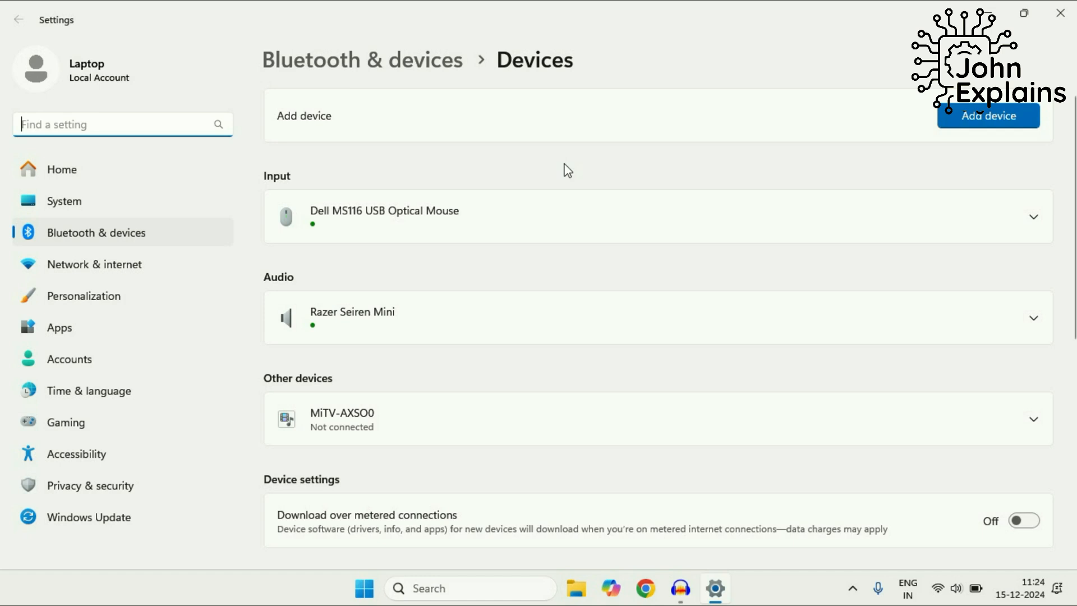
{"action": "scroll", "scroll_direction": "down", "scroll_amount": 3}
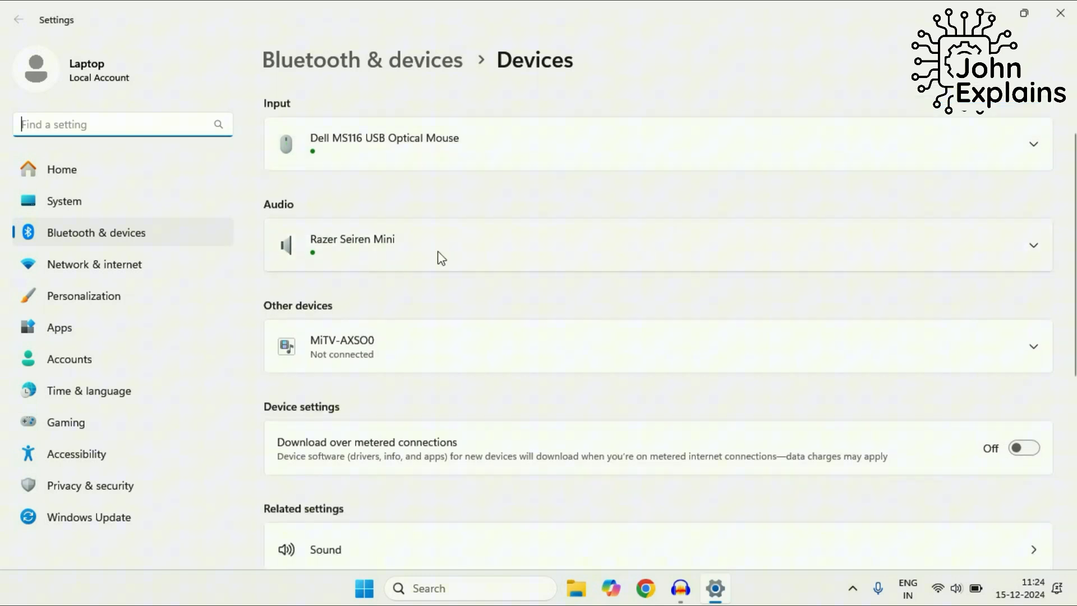
{"action": "left_click", "coordinate": [1031, 244]}
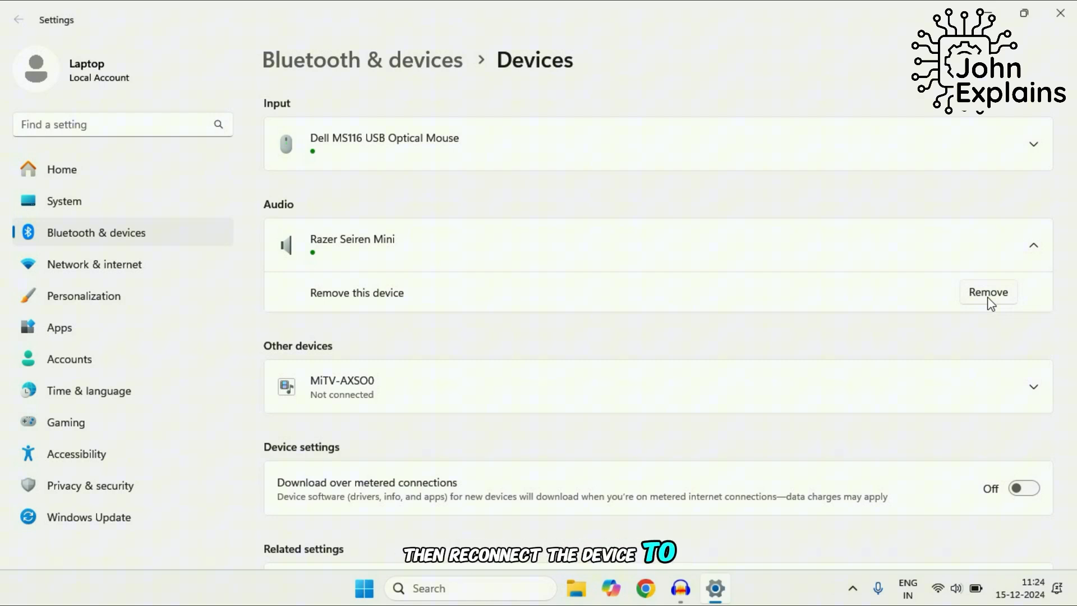
{"action": "mouse_move", "coordinate": [914, 199]}
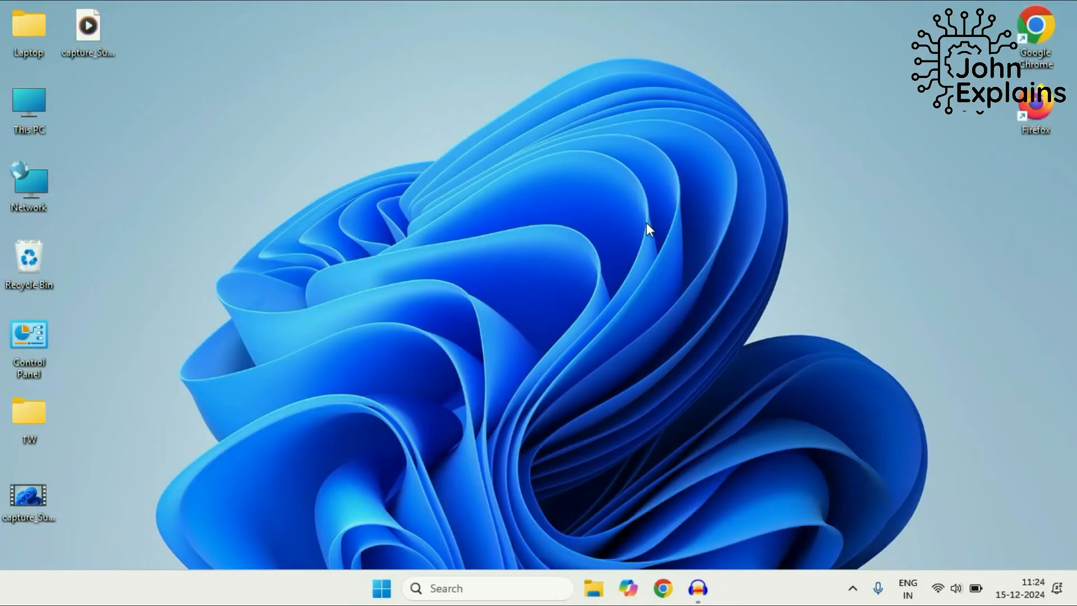
Step: Enable the disabled Realtek Bluetooth Adapter from Device Manager's Bluetooth category
{"action": "right_click", "coordinate": [382, 588]}
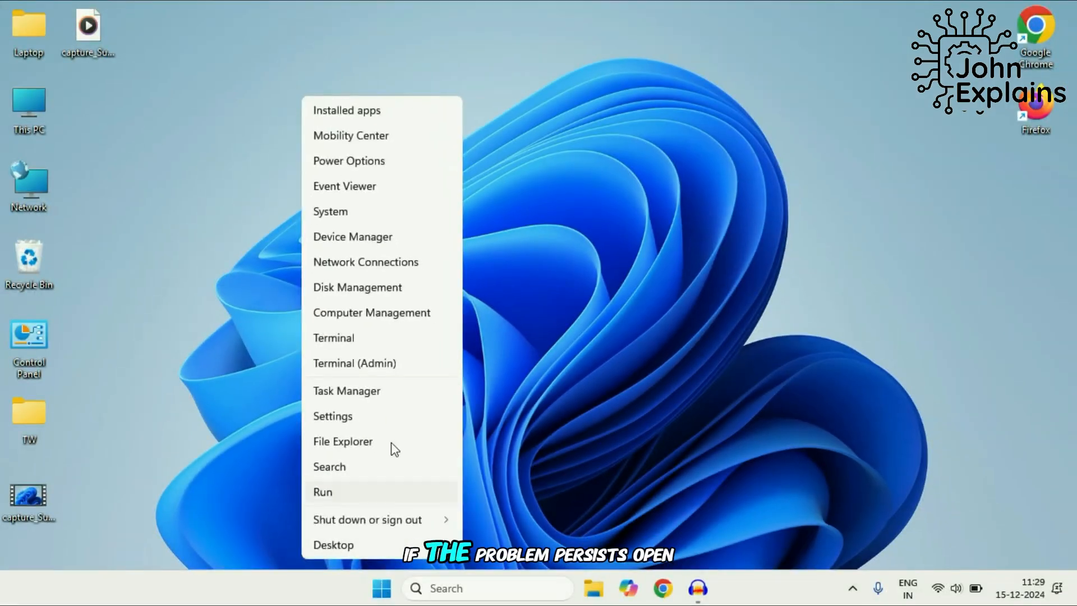
{"action": "left_click", "coordinate": [353, 236]}
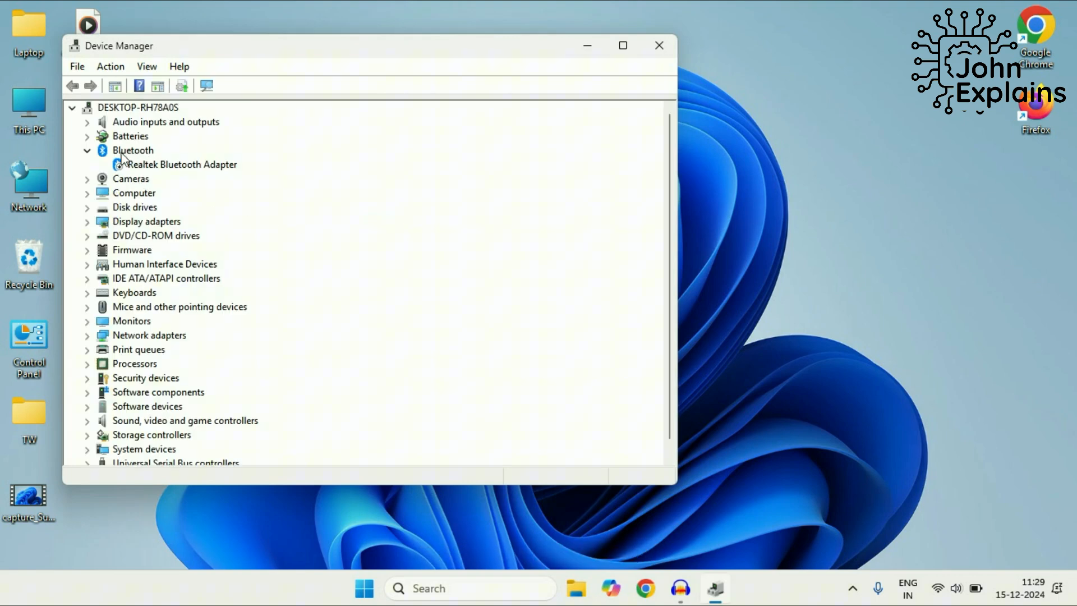
{"action": "left_click", "coordinate": [183, 163]}
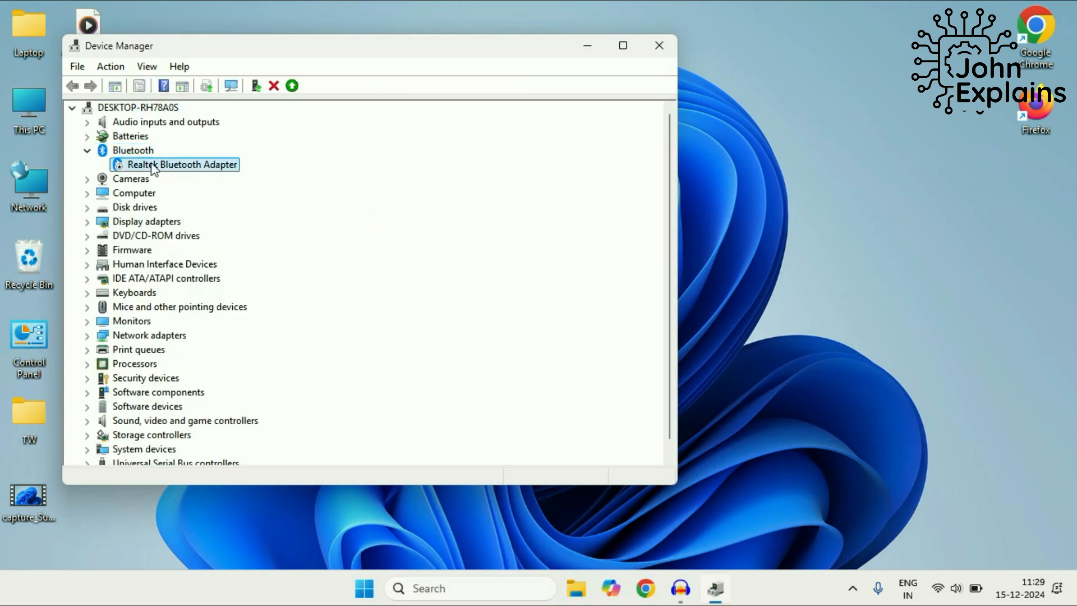
{"action": "right_click", "coordinate": [175, 163]}
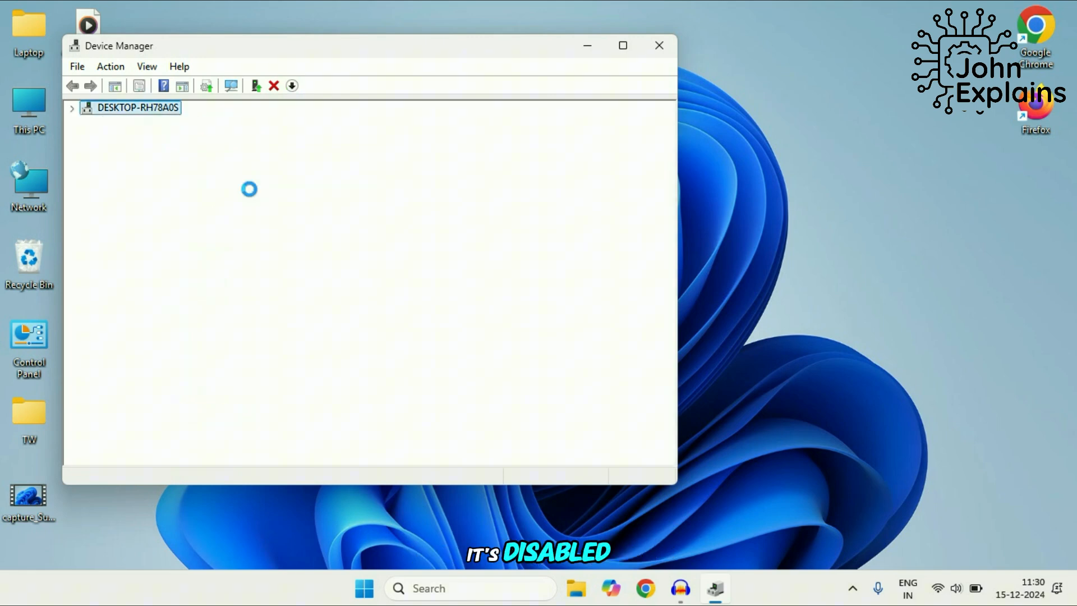
{"action": "left_click", "coordinate": [181, 207]}
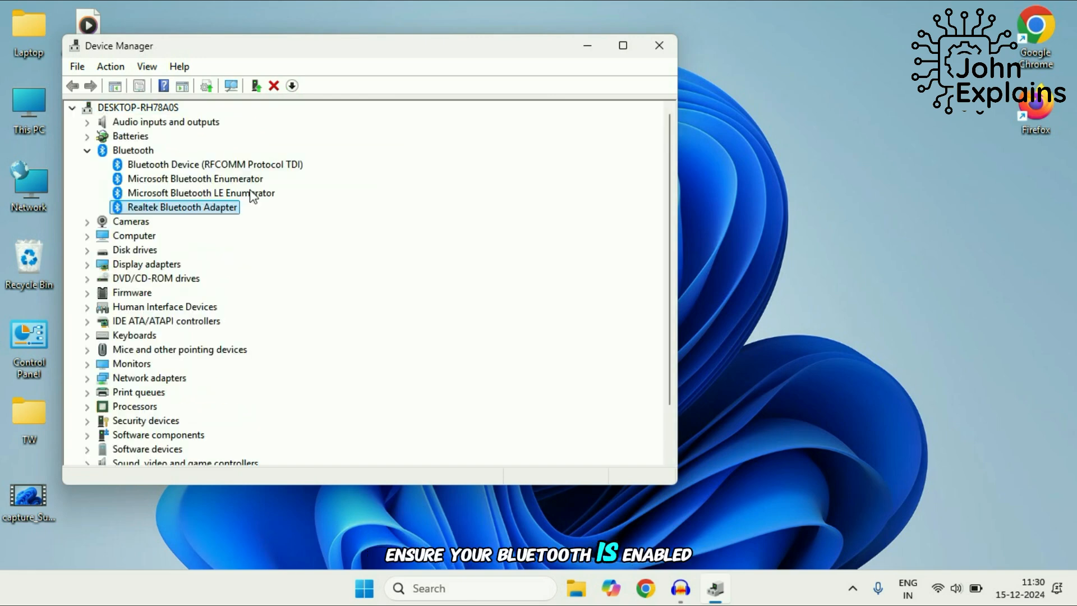
{"action": "mouse_move", "coordinate": [397, 213]}
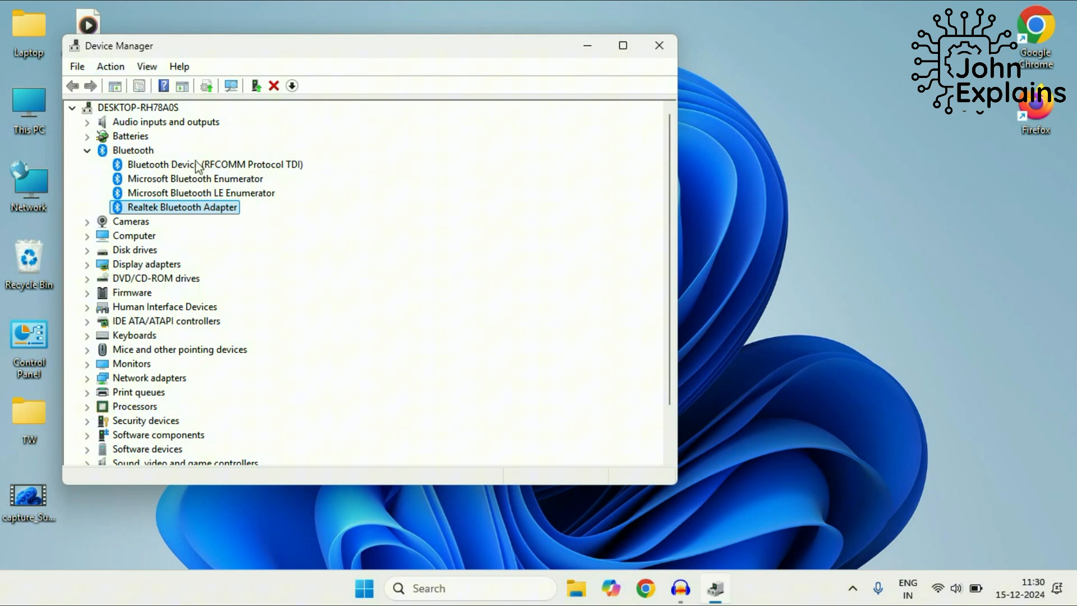
{"action": "mouse_move", "coordinate": [223, 247]}
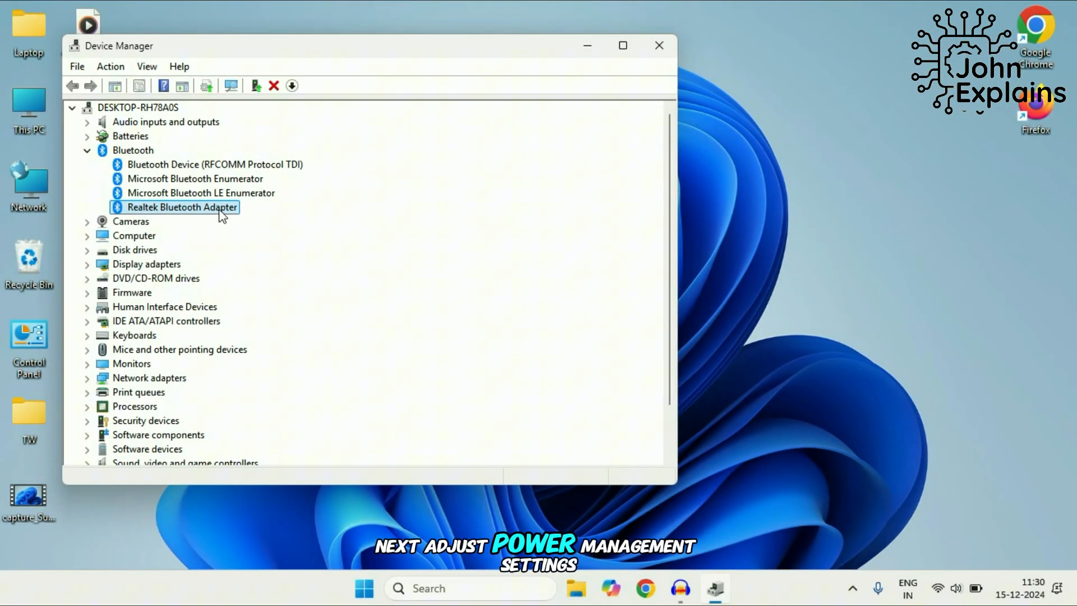
Step: Uncheck 'Allow the computer to turn off this device' in the adapter's Power Management properties
{"action": "right_click", "coordinate": [182, 207]}
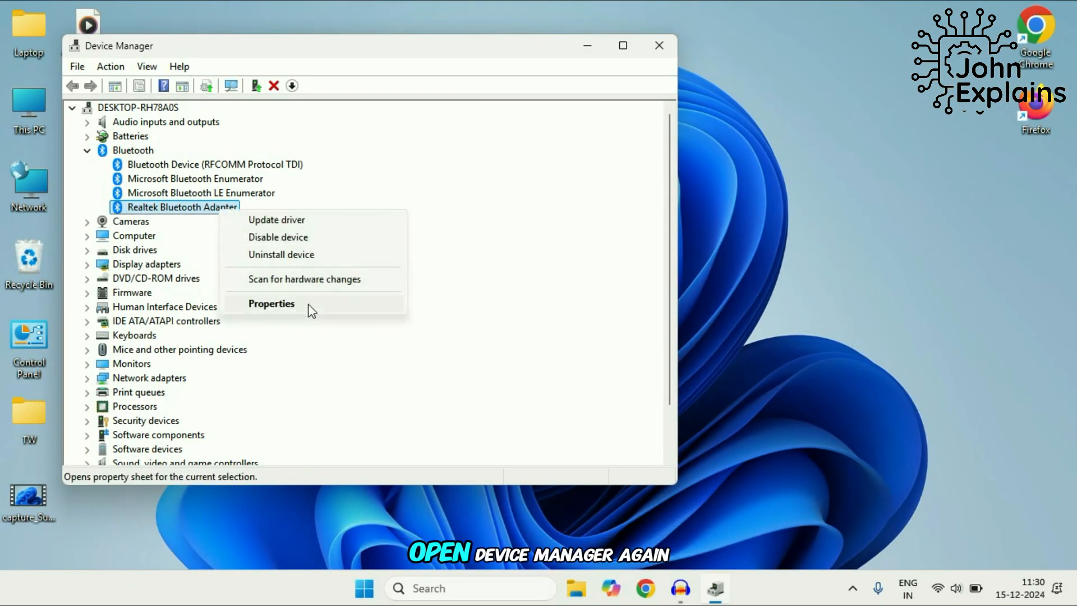
{"action": "left_click", "coordinate": [270, 303]}
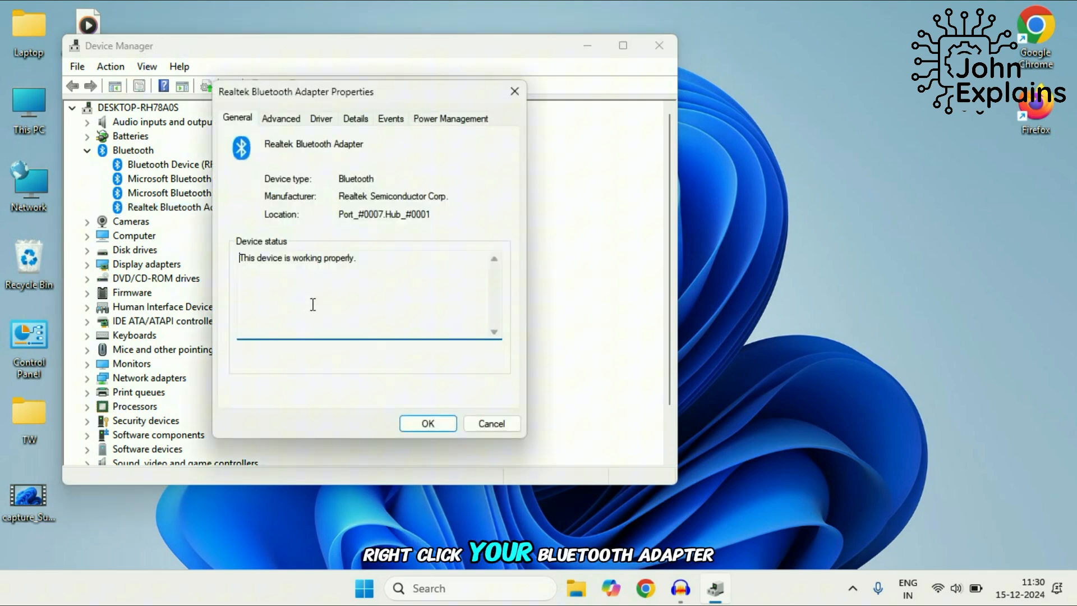
{"action": "mouse_move", "coordinate": [442, 128]}
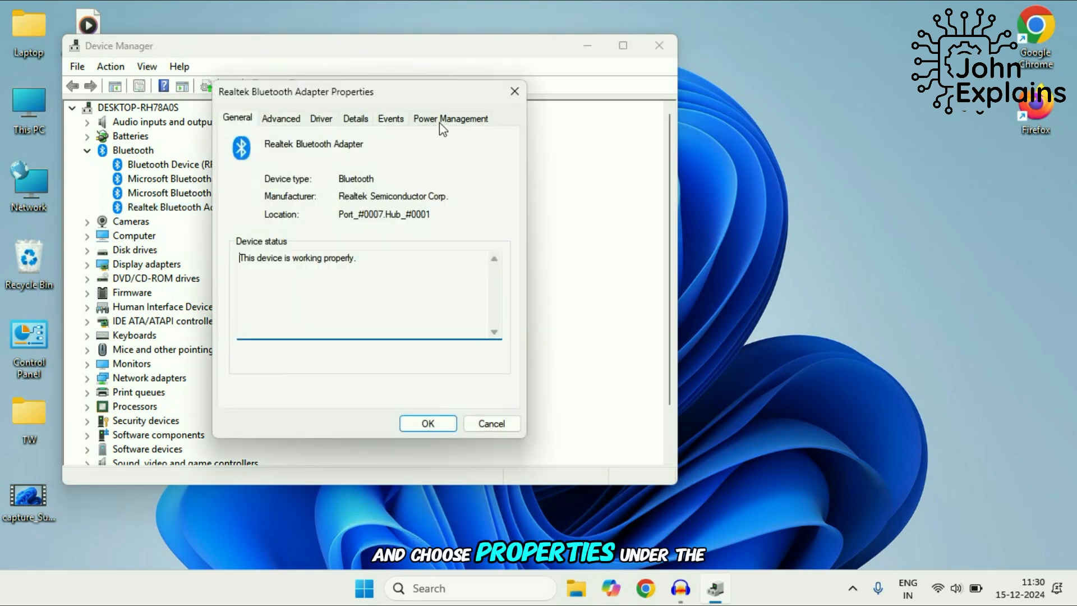
{"action": "left_click", "coordinate": [451, 118]}
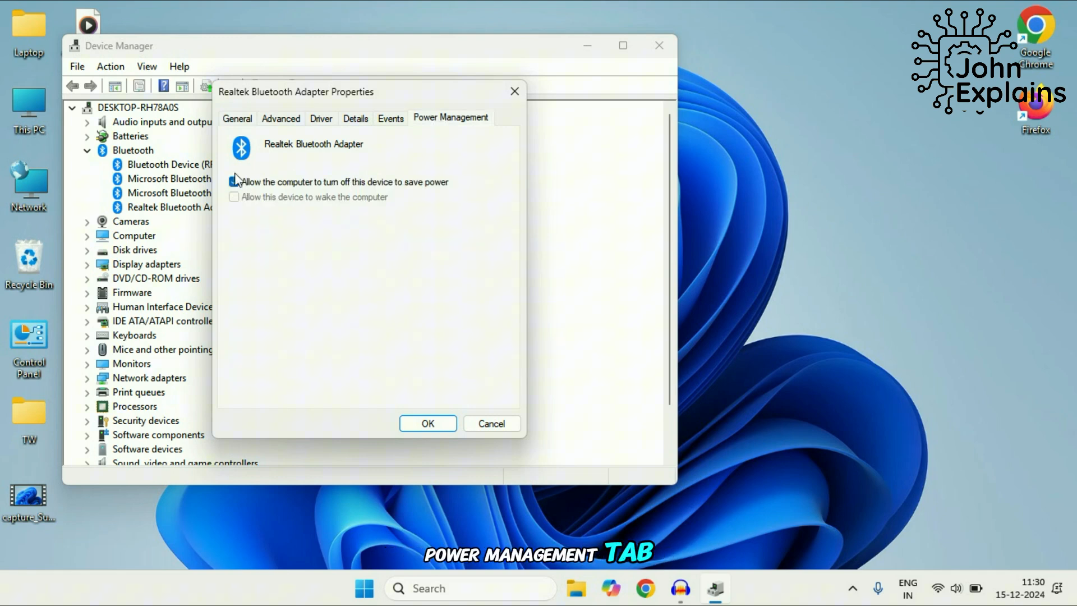
{"action": "left_click", "coordinate": [234, 182]}
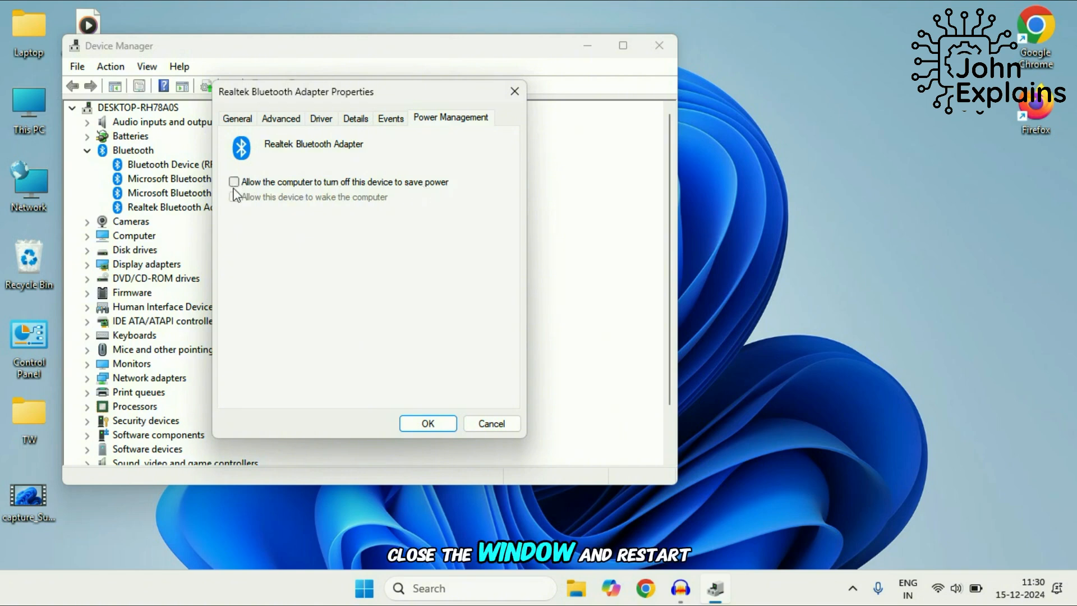
{"action": "left_click", "coordinate": [427, 423]}
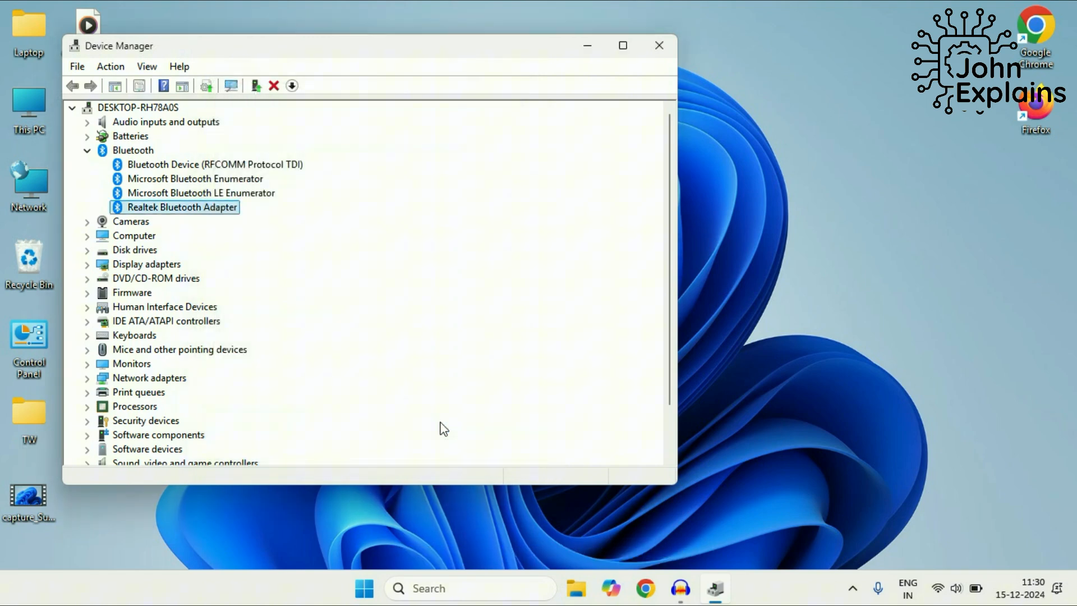
Step: Set the Bluetooth Support Service startup type to Automatic and apply it
{"action": "left_click", "coordinate": [363, 588]}
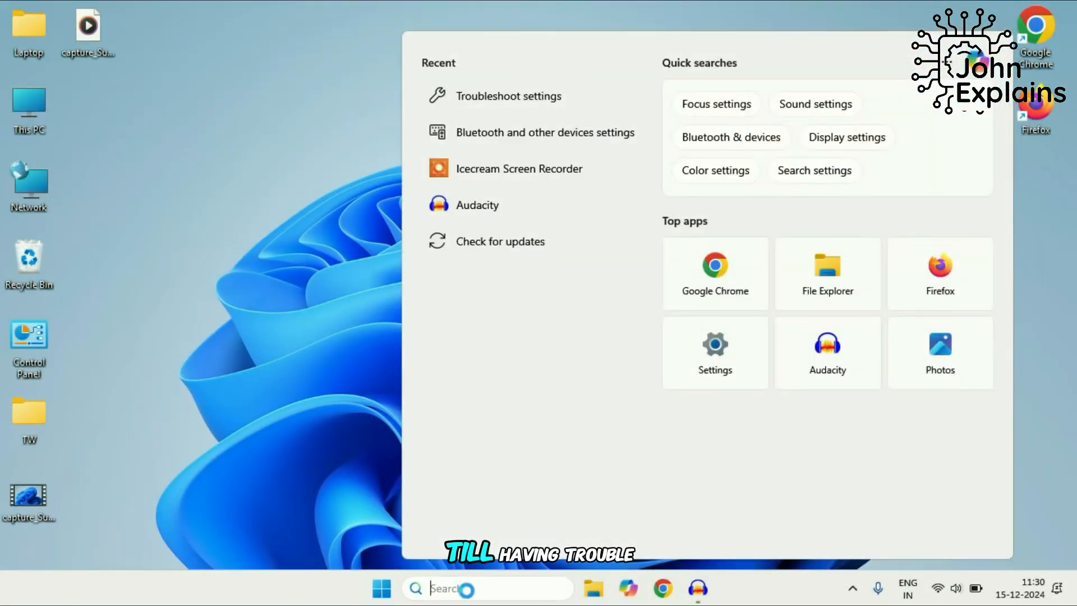
{"action": "type", "text": "services"}
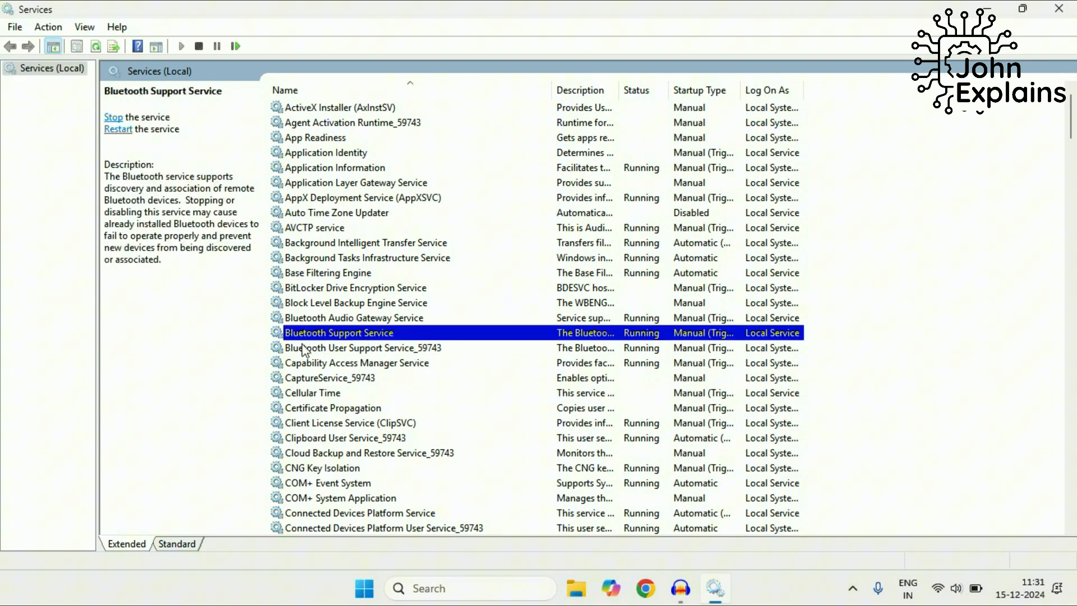
{"action": "right_click", "coordinate": [337, 332]}
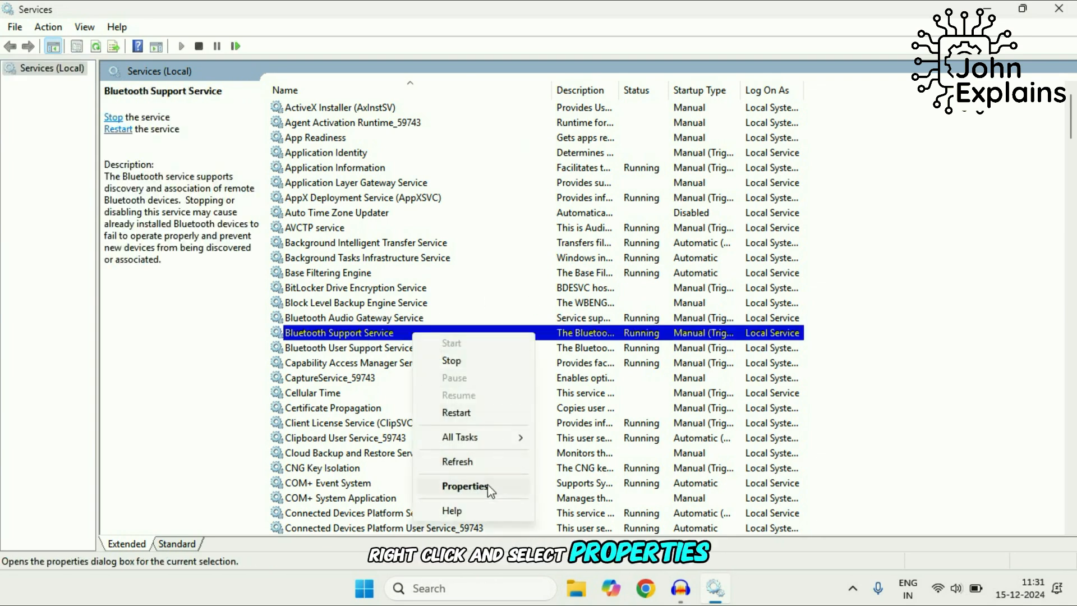
{"action": "left_click", "coordinate": [464, 486]}
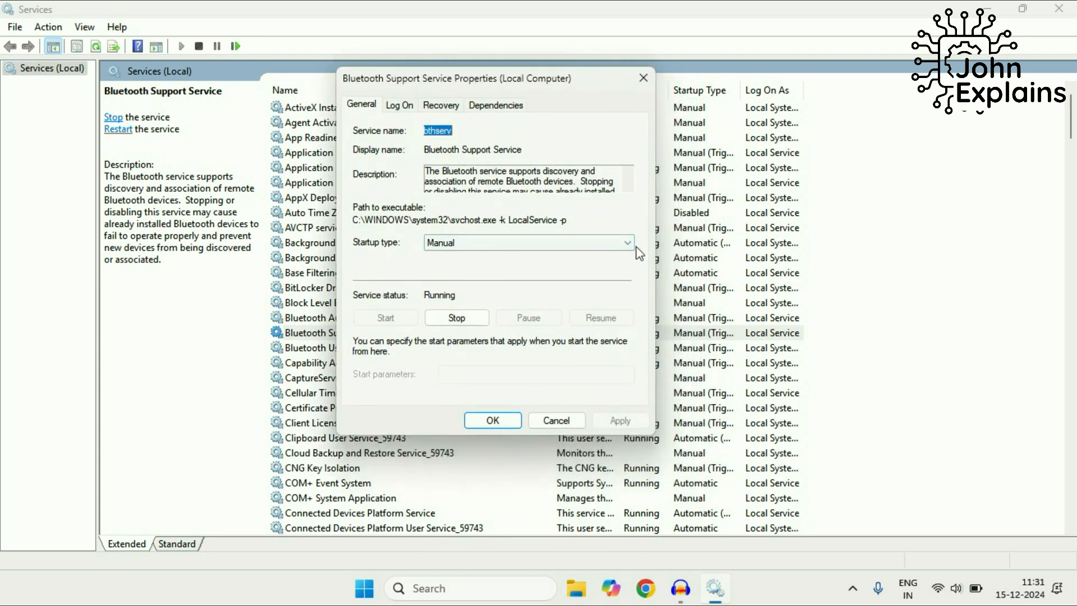
{"action": "left_click", "coordinate": [527, 243]}
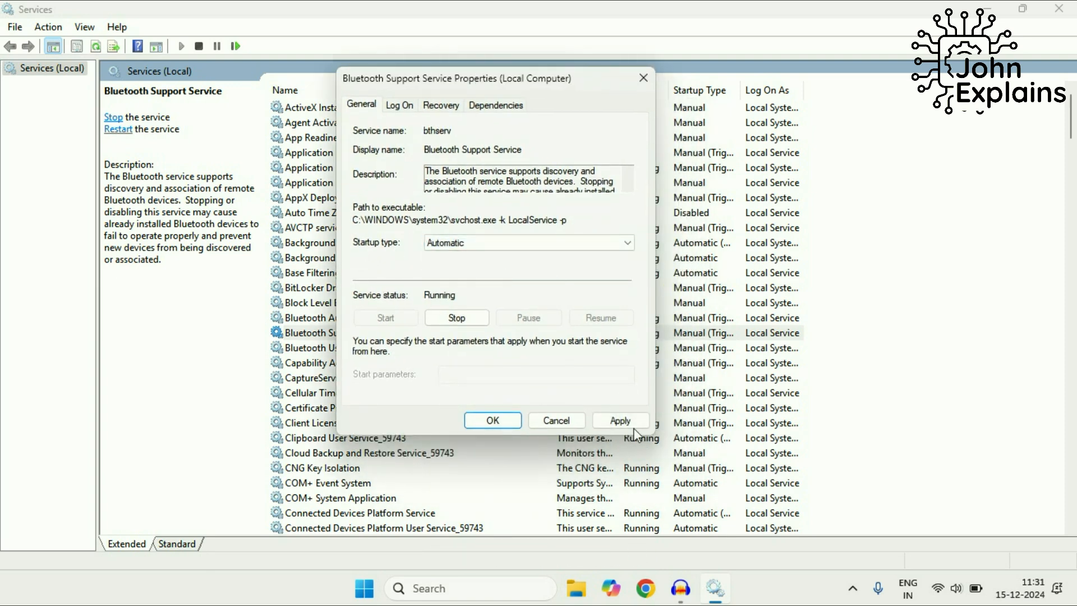
{"action": "left_click", "coordinate": [619, 421]}
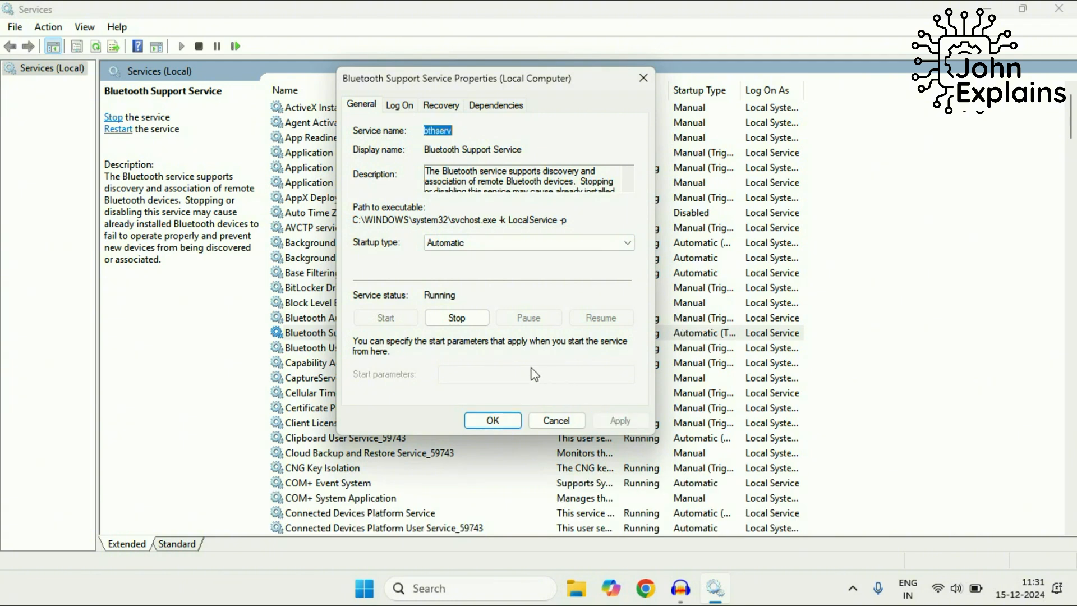
{"action": "mouse_move", "coordinate": [504, 306]}
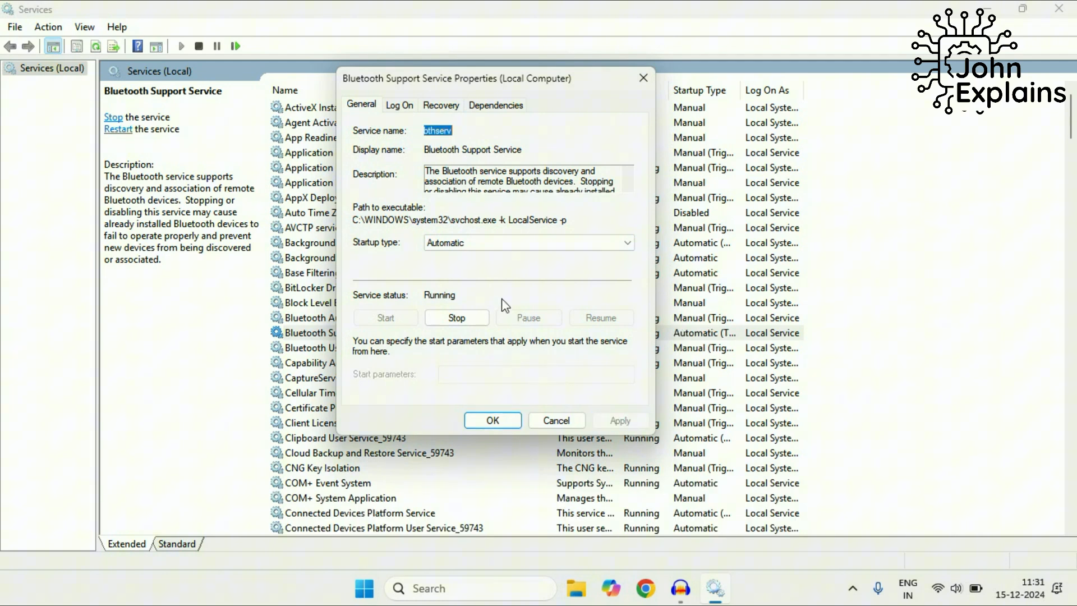
Step: Stop the service with its dependent user service, start it again, then search 'bluetooth and other device'
{"action": "left_click", "coordinate": [456, 318]}
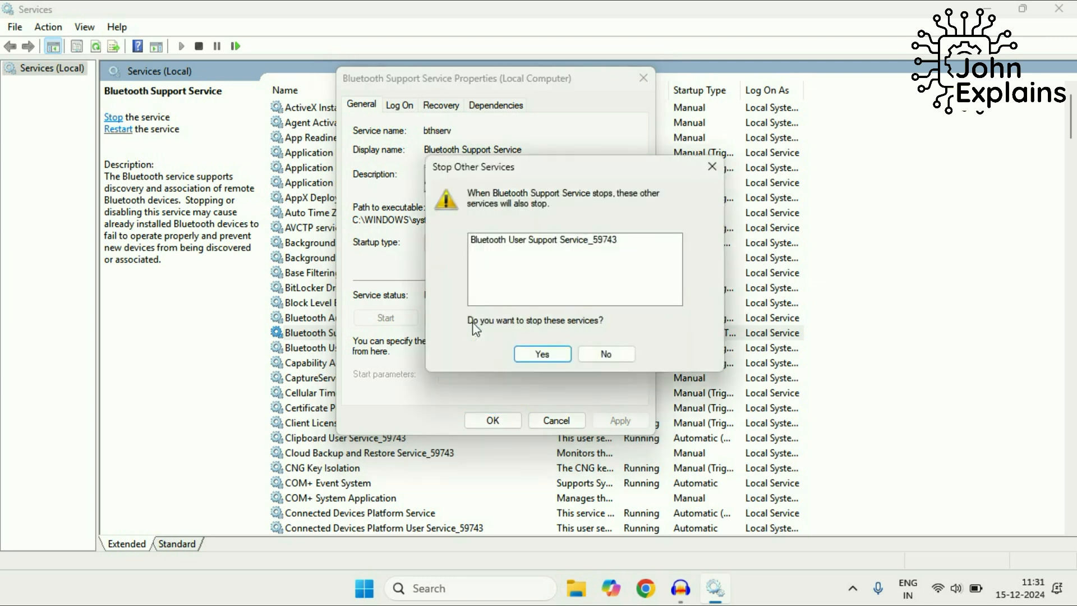
{"action": "left_click", "coordinate": [542, 353]}
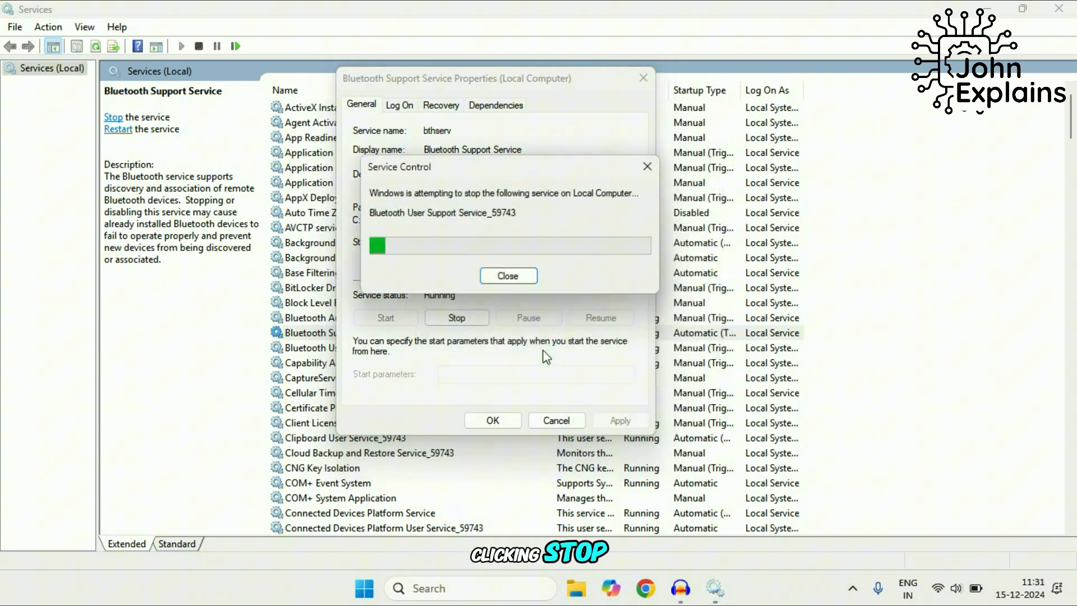
{"action": "left_click", "coordinate": [507, 276]}
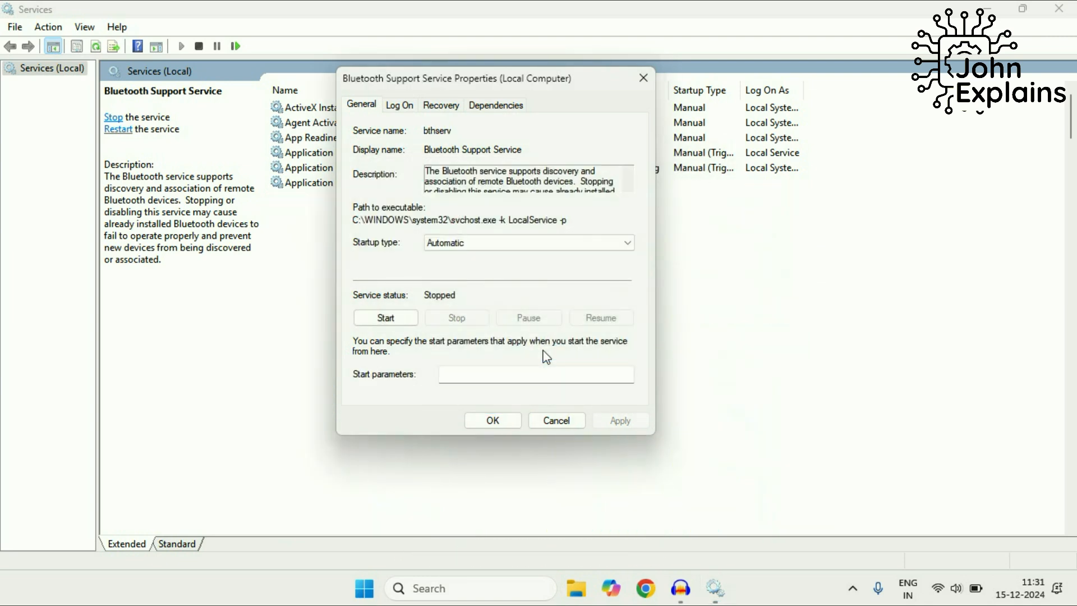
{"action": "left_click", "coordinate": [385, 318]}
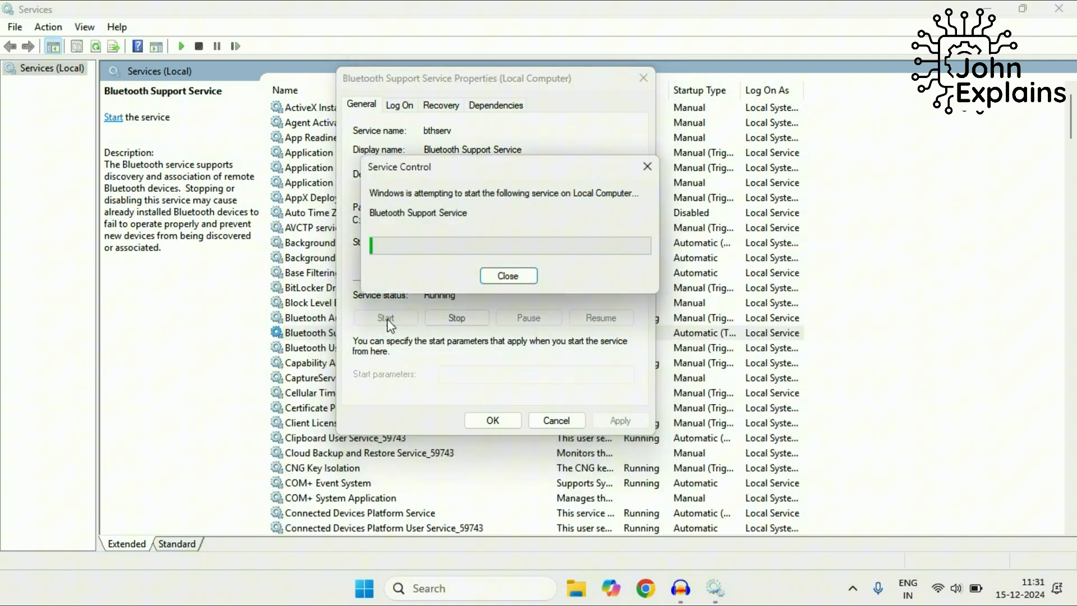
{"action": "left_click", "coordinate": [508, 275]}
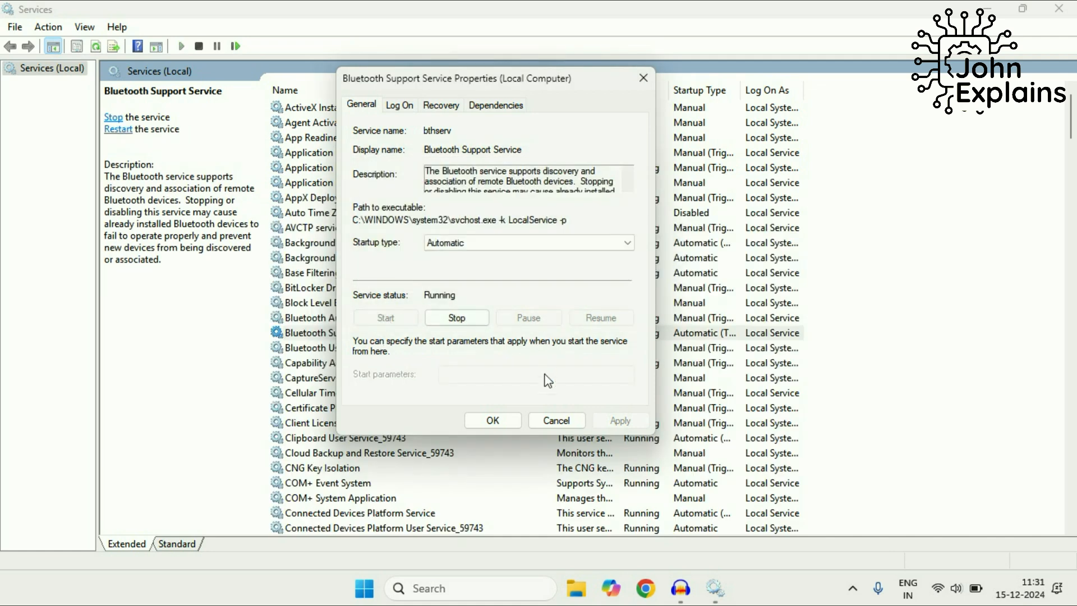
{"action": "type", "text": "bluetooth and other device"}
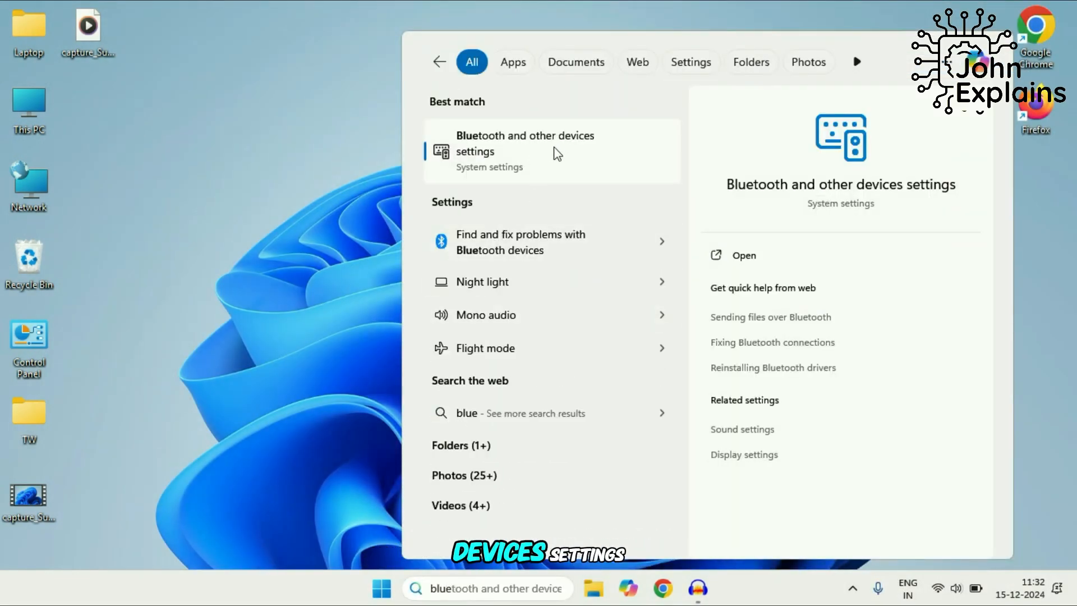
Step: Show the Bluetooth & devices page scrolled down to More Bluetooth settings
{"action": "left_click", "coordinate": [525, 144]}
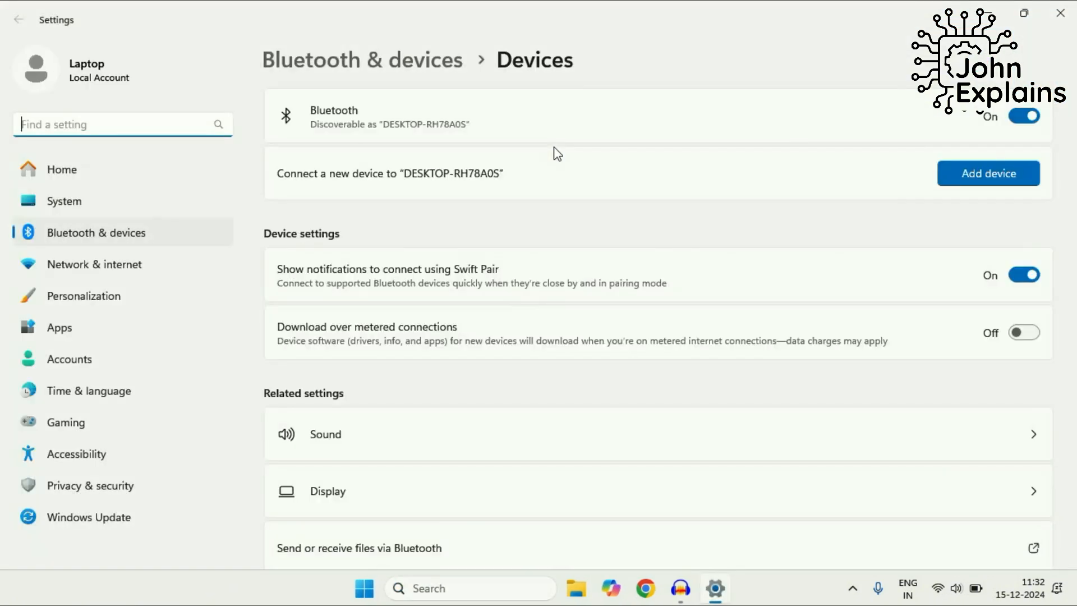
{"action": "scroll", "scroll_direction": "down", "scroll_amount": 3}
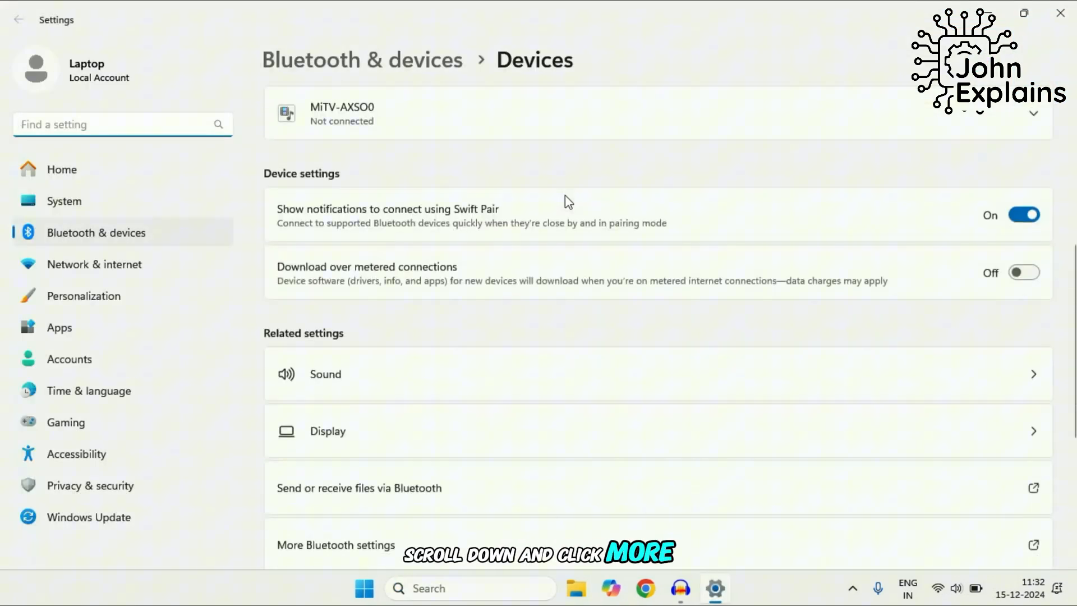
{"action": "scroll", "scroll_direction": "down", "scroll_amount": 3}
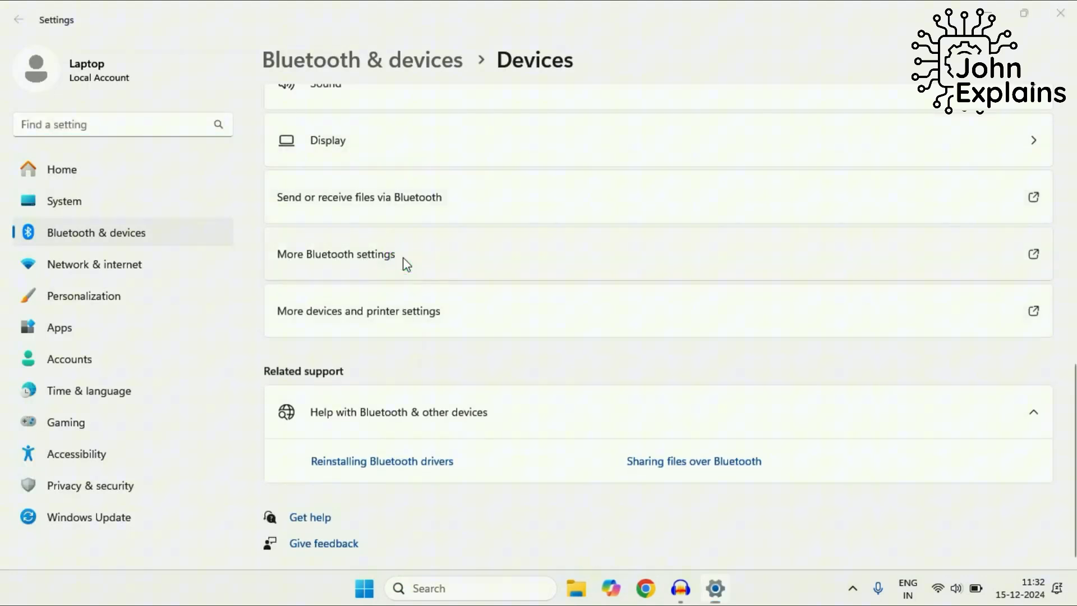
Step: Tick 'Allow Bluetooth devices to find this PC' in More Bluetooth settings and save it
{"action": "left_click", "coordinate": [335, 253]}
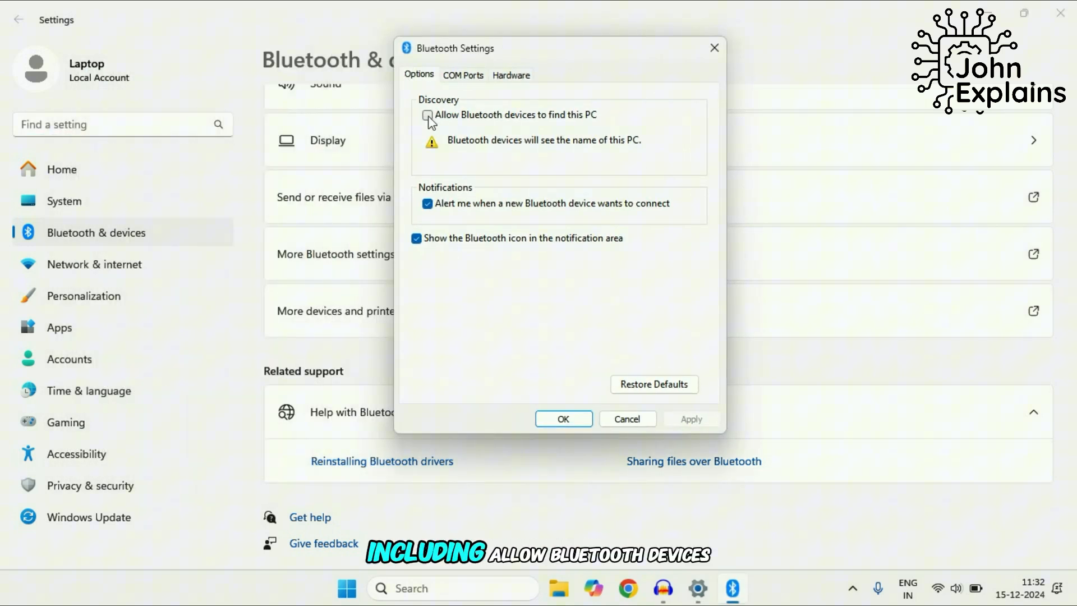
{"action": "left_click", "coordinate": [426, 114]}
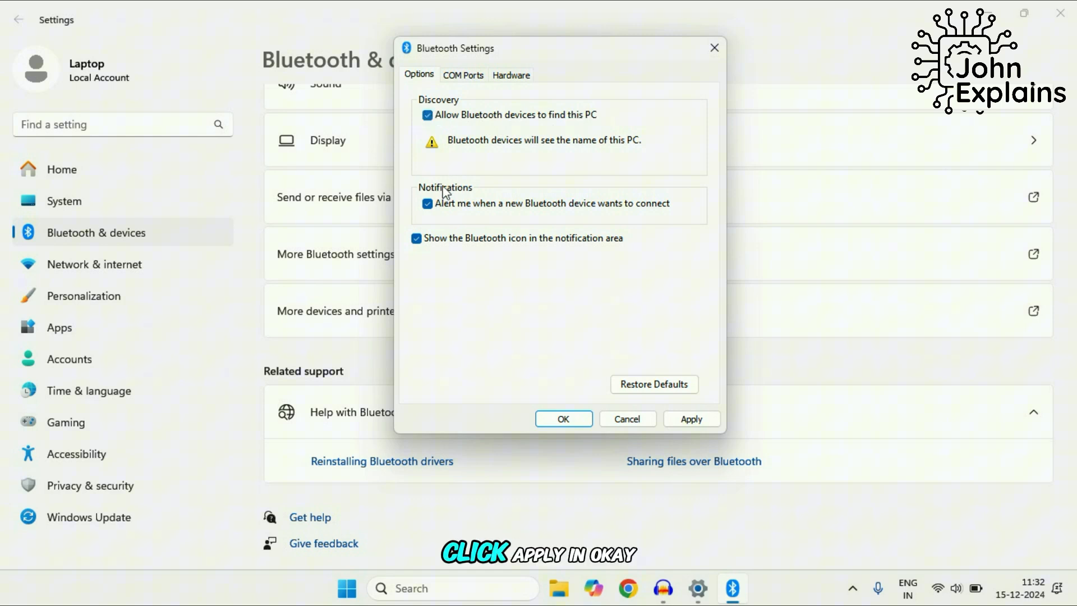
{"action": "mouse_move", "coordinate": [523, 224]}
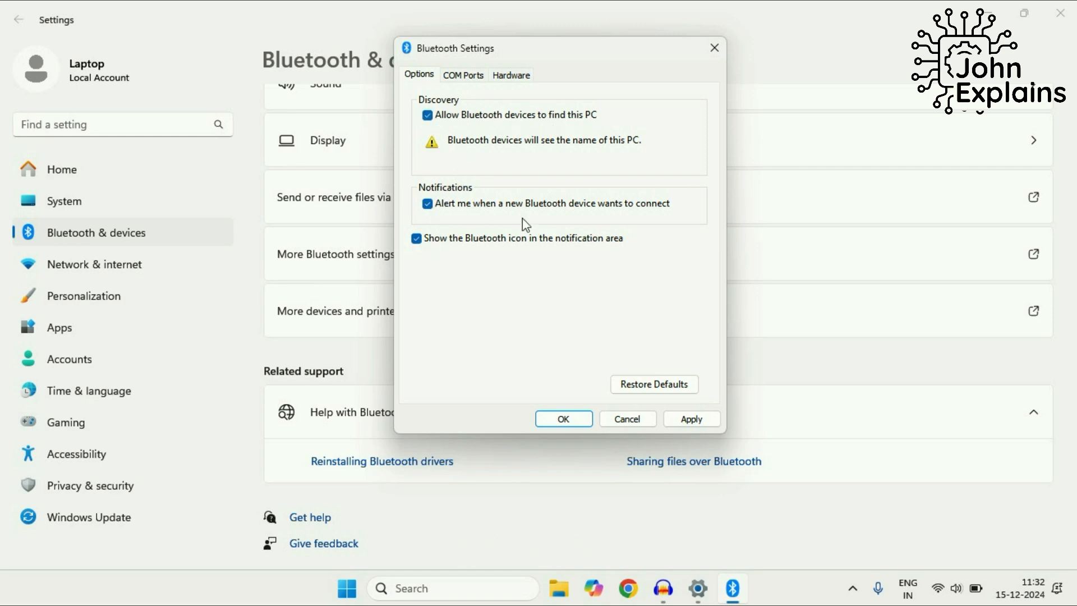
{"action": "left_click", "coordinate": [561, 418]}
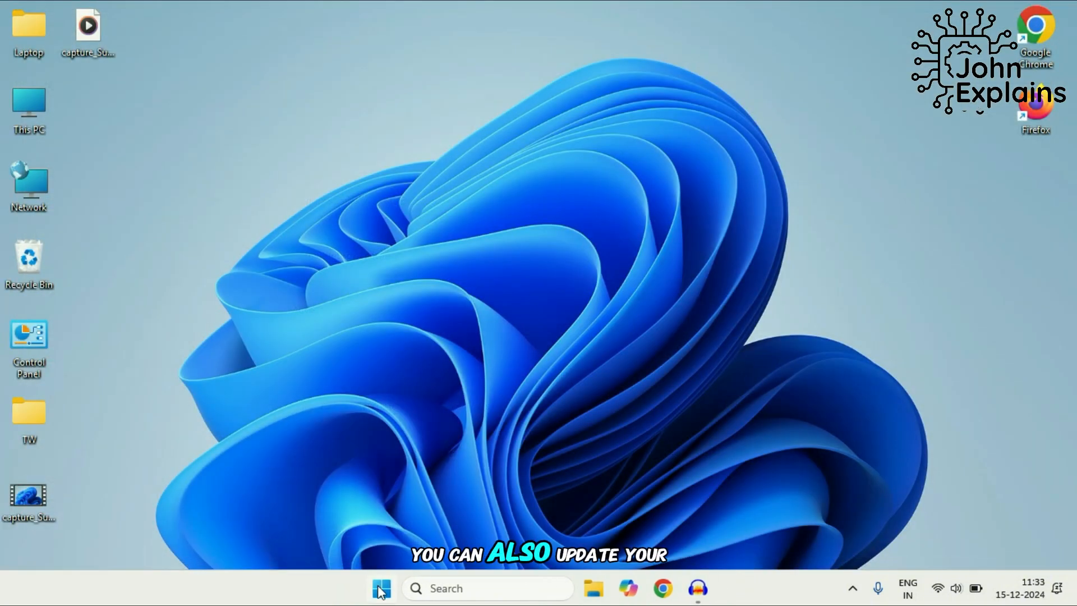
Step: Search automatically for a Realtek Bluetooth Adapter driver; the best driver is already installed
{"action": "right_click", "coordinate": [381, 588]}
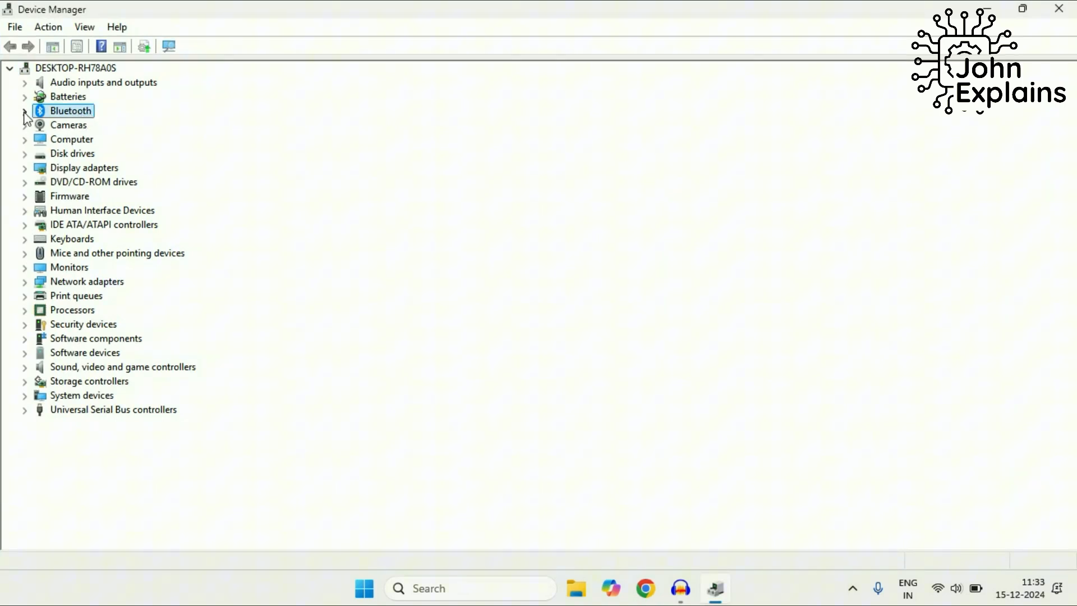
{"action": "left_click", "coordinate": [23, 111]}
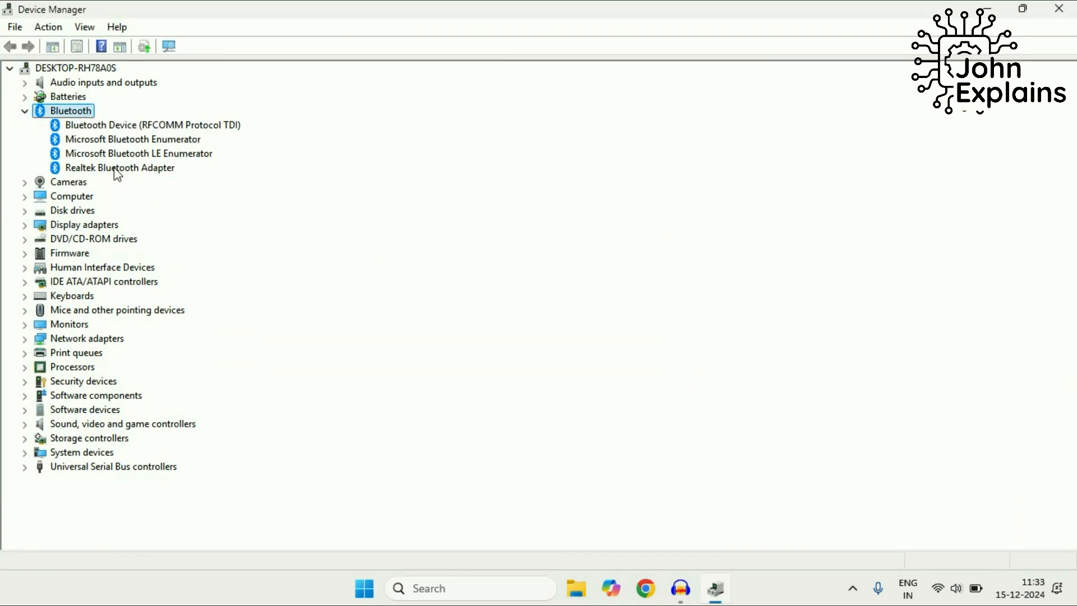
{"action": "right_click", "coordinate": [120, 167]}
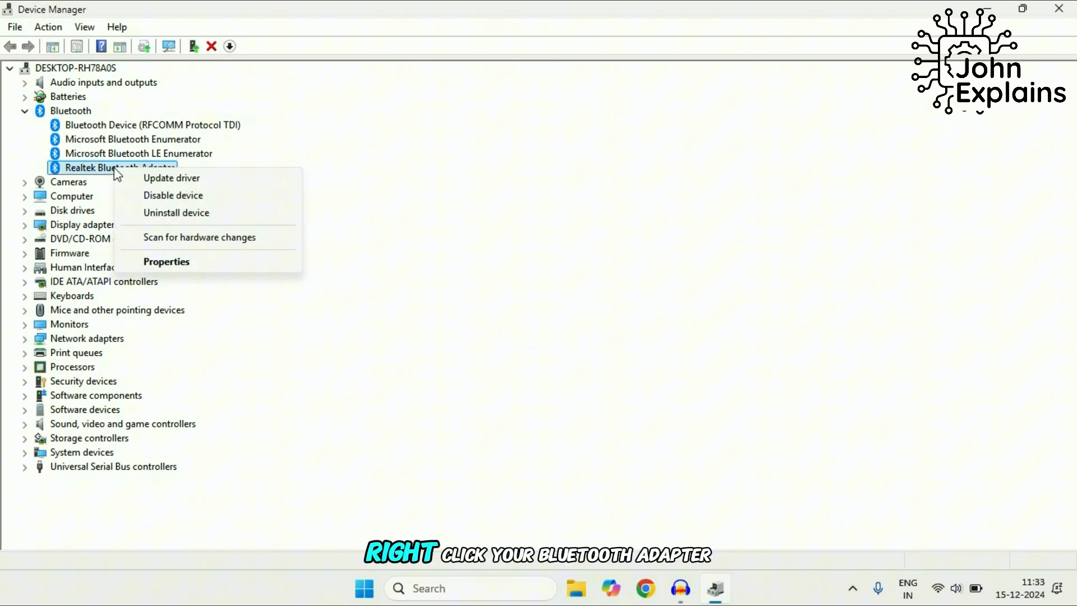
{"action": "left_click", "coordinate": [170, 178]}
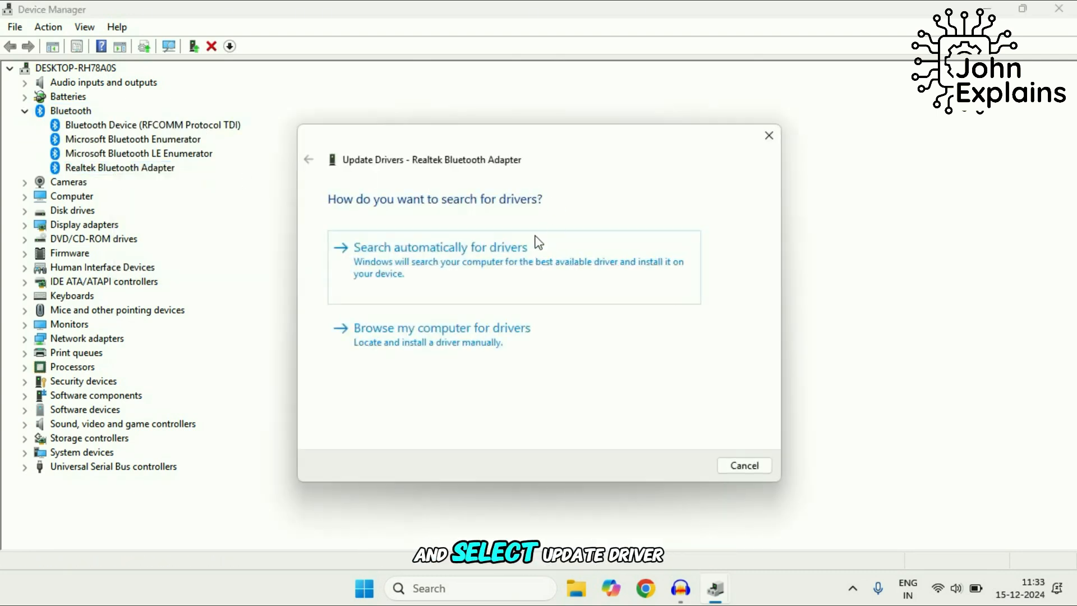
{"action": "left_click", "coordinate": [440, 247]}
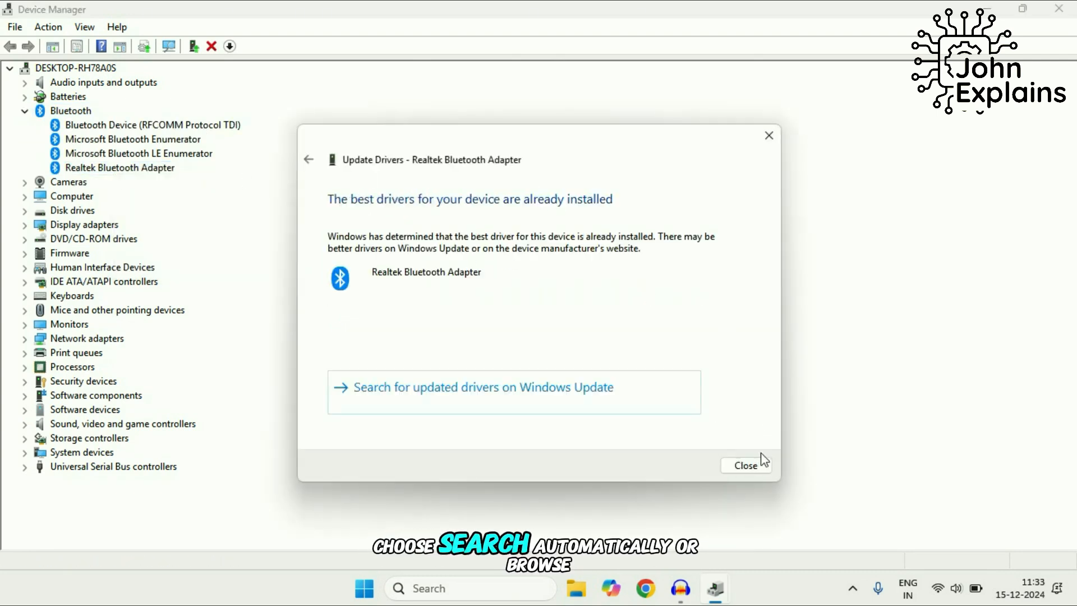
{"action": "left_click", "coordinate": [745, 464]}
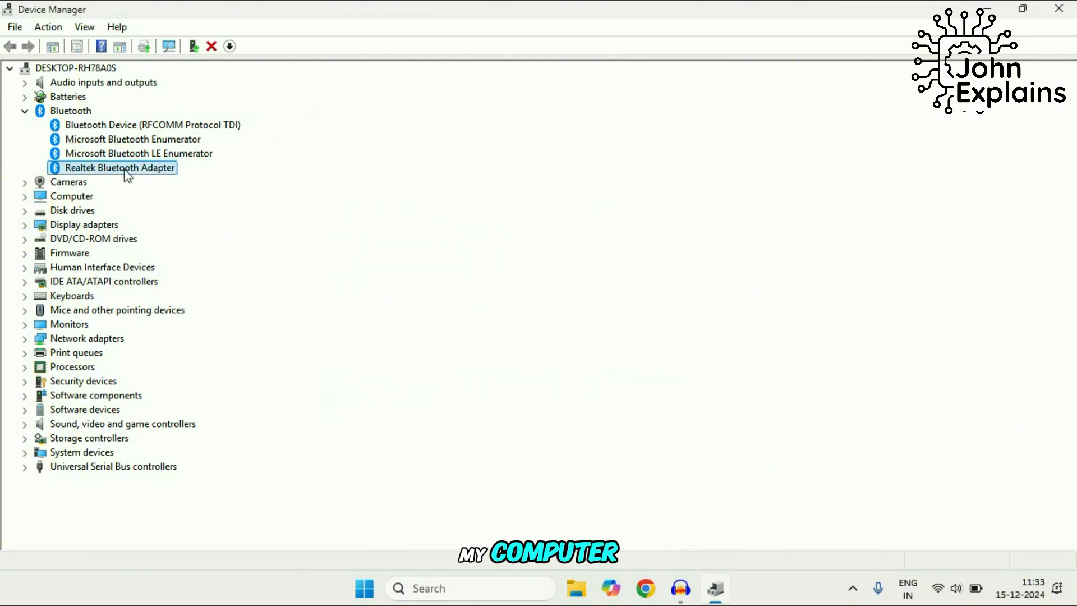
Step: Choose a Realtek Bluetooth driver from the compatible drivers listed on this computer
{"action": "right_click", "coordinate": [120, 167]}
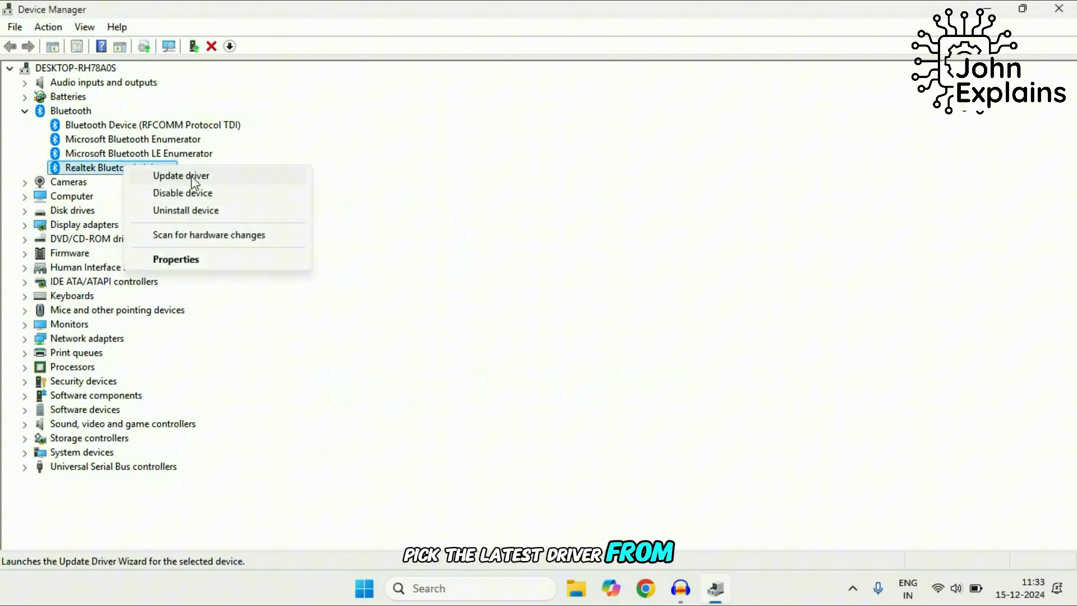
{"action": "left_click", "coordinate": [180, 176]}
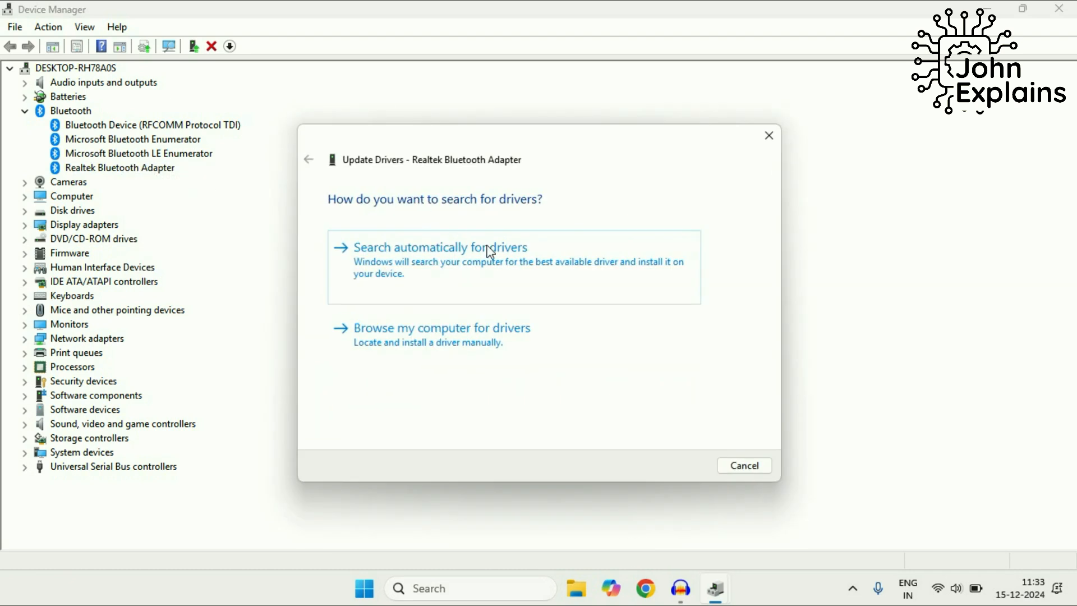
{"action": "left_click", "coordinate": [442, 327]}
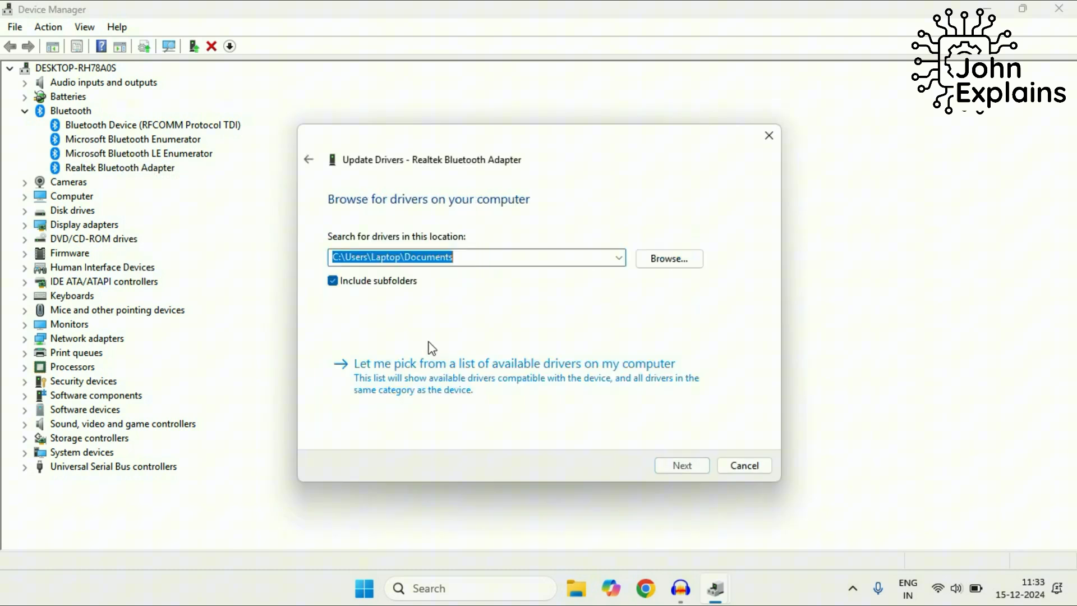
{"action": "left_click", "coordinate": [511, 363]}
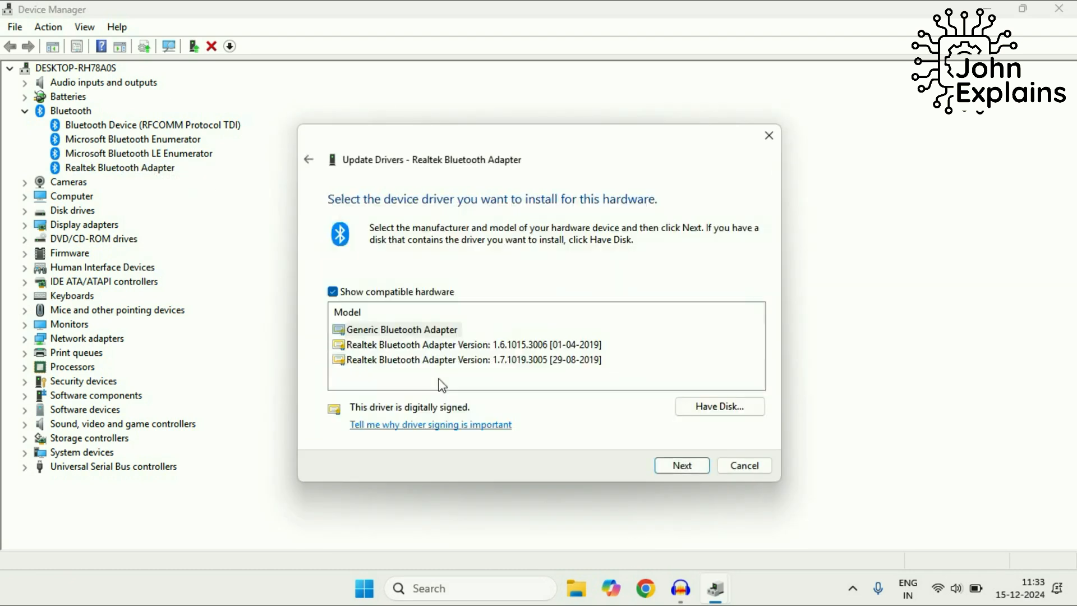
{"action": "left_click", "coordinate": [381, 587]}
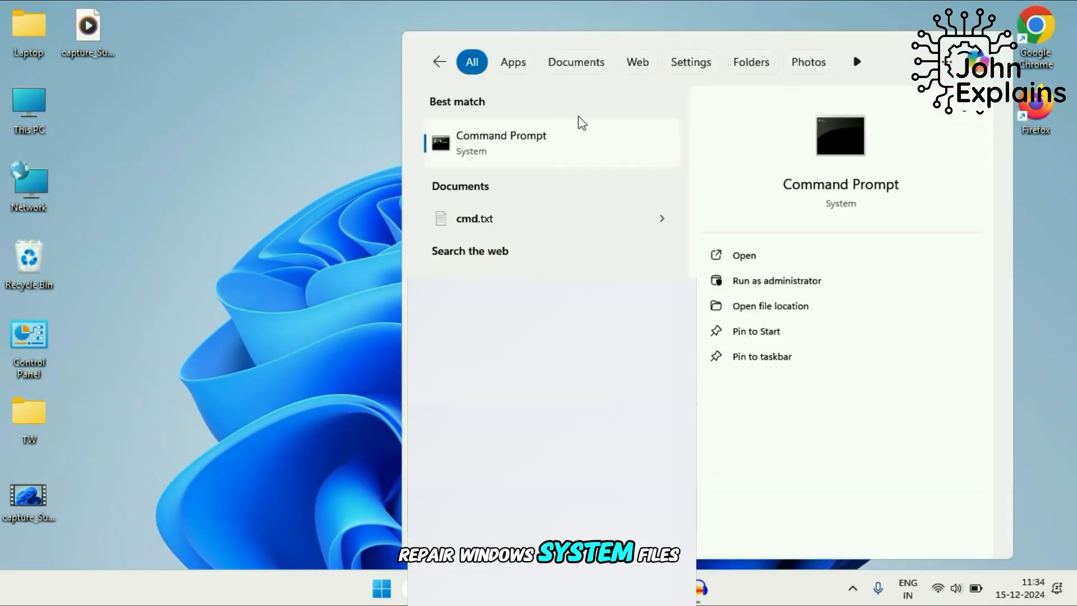
Step: Run Command Prompt as administrator and enter sfc /scannow
{"action": "right_click", "coordinate": [500, 142]}
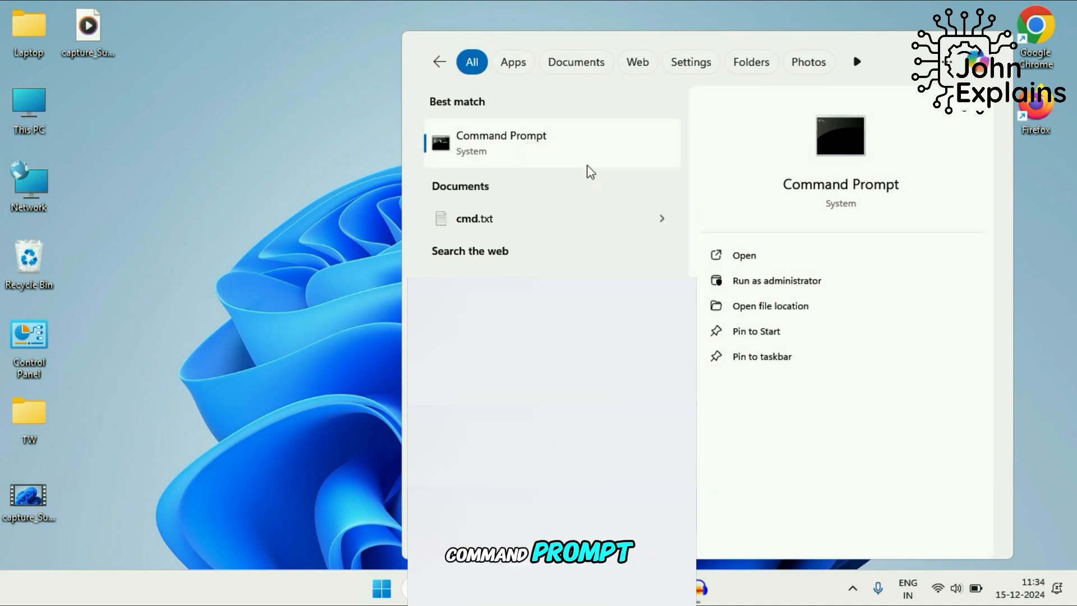
{"action": "left_click", "coordinate": [776, 281]}
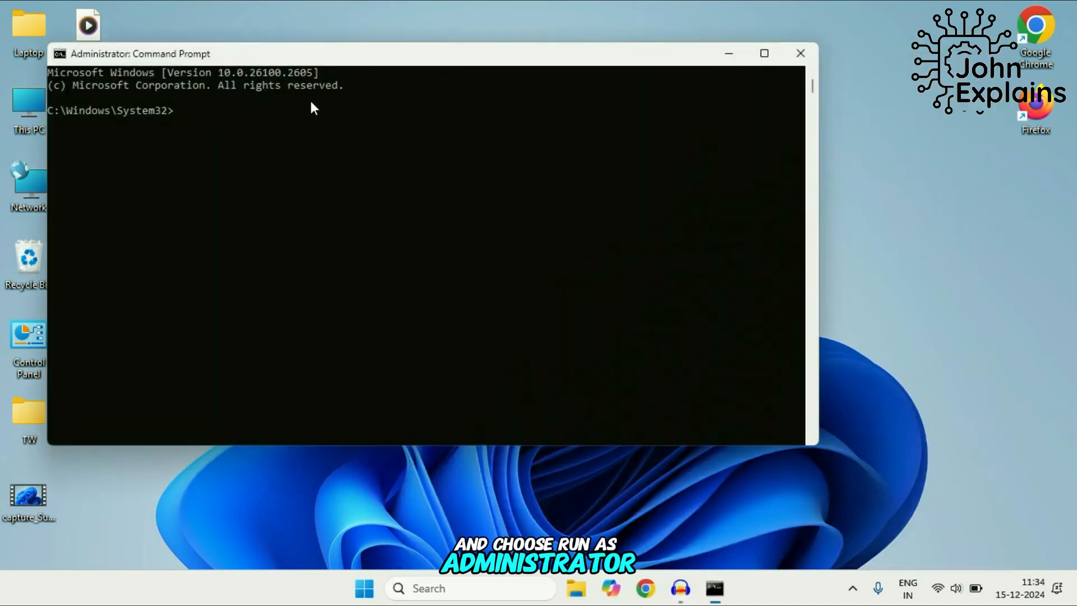
{"action": "type", "text": "sfc"}
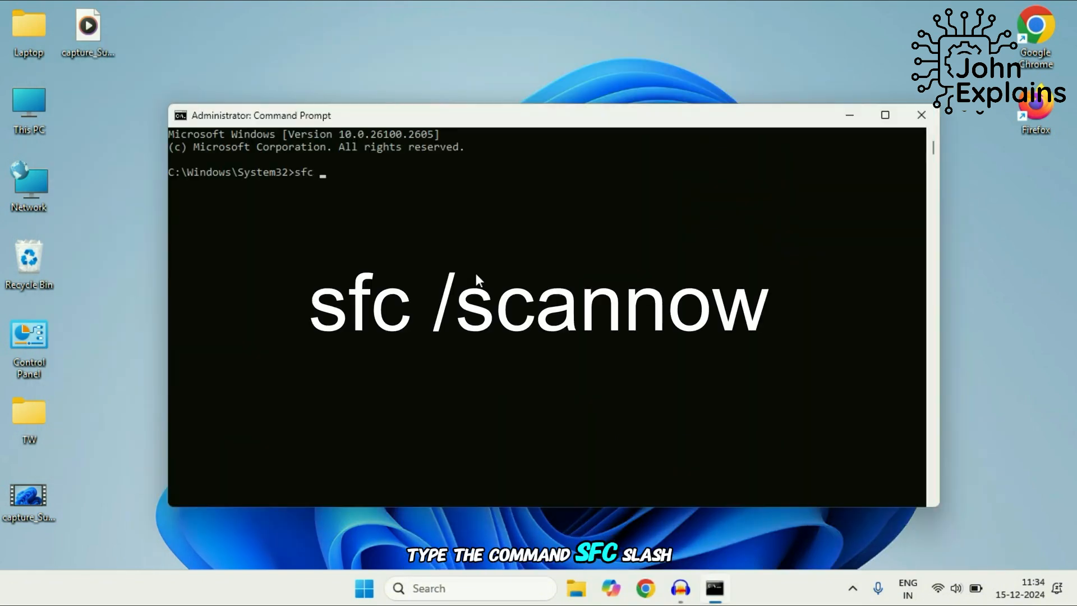
{"action": "type", "text": "/scannow"}
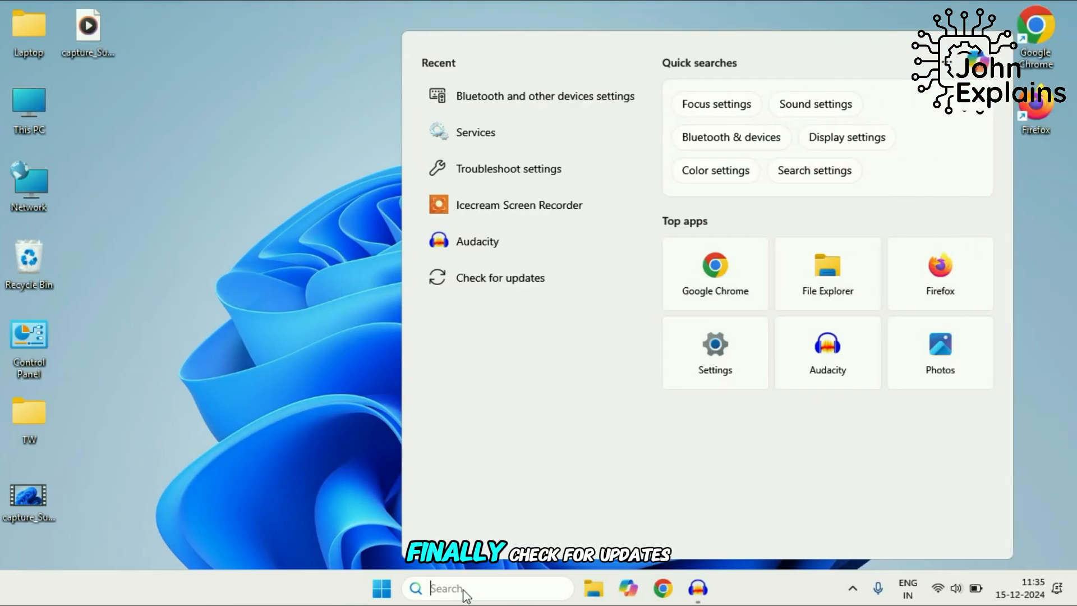
Step: Reach Windows Update's Advanced options scrolled to the one available optional update
{"action": "type", "text": "upd"}
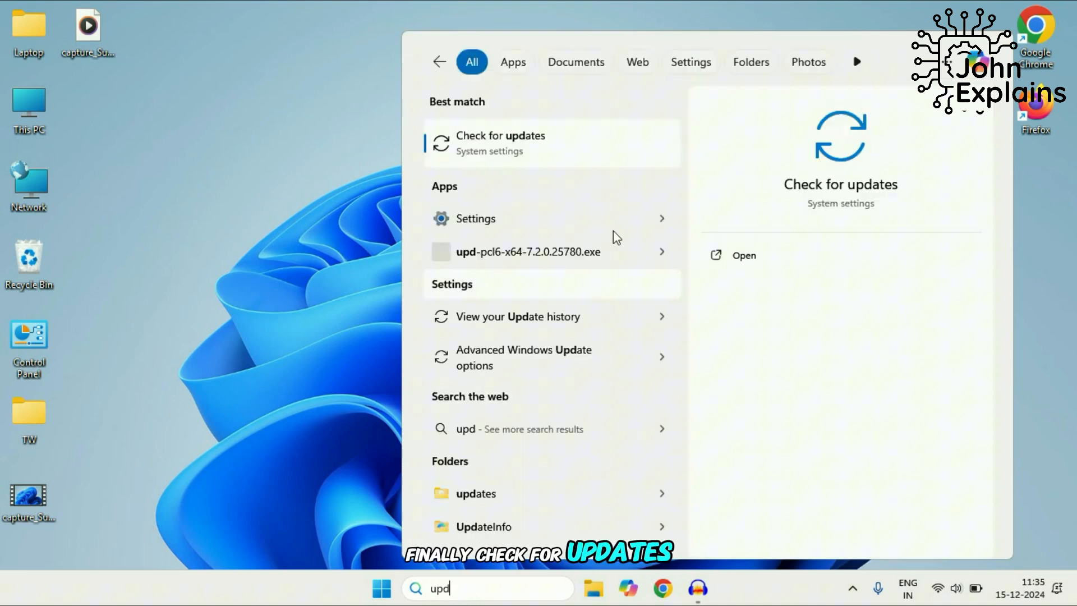
{"action": "left_click", "coordinate": [500, 142]}
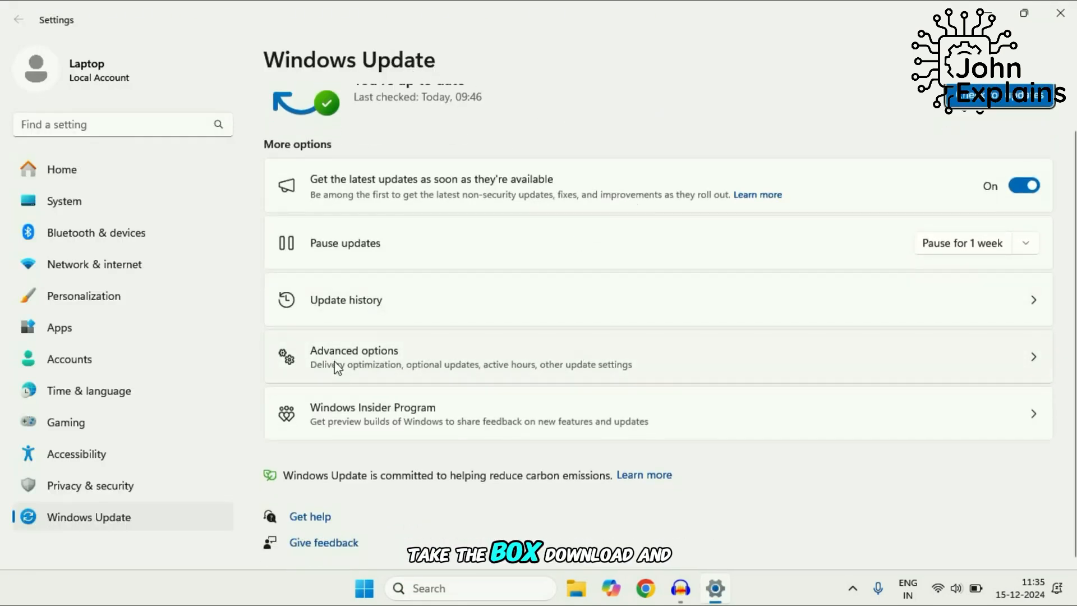
{"action": "left_click", "coordinate": [353, 350]}
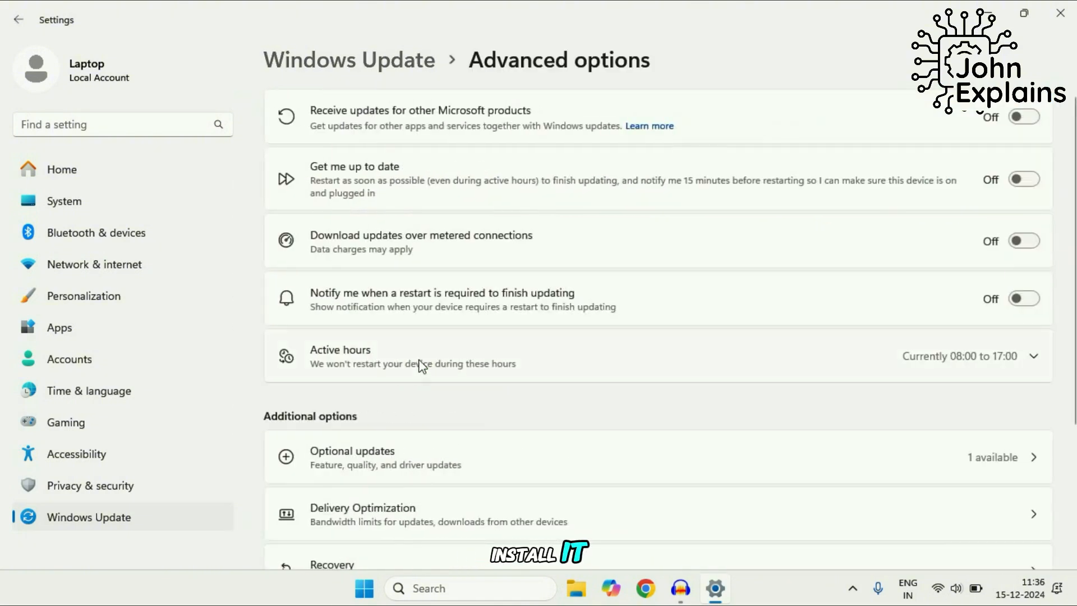
{"action": "scroll", "scroll_direction": "down", "scroll_amount": 3}
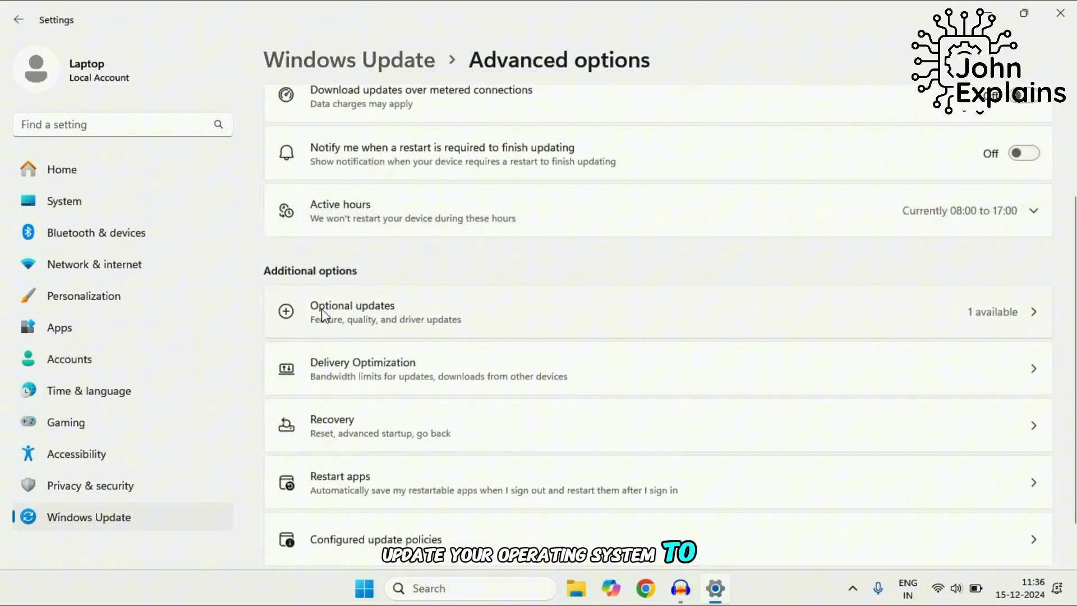
Step: From Optional updates, select the ELAN Keyboard driver update and download & install it
{"action": "left_click", "coordinate": [351, 310]}
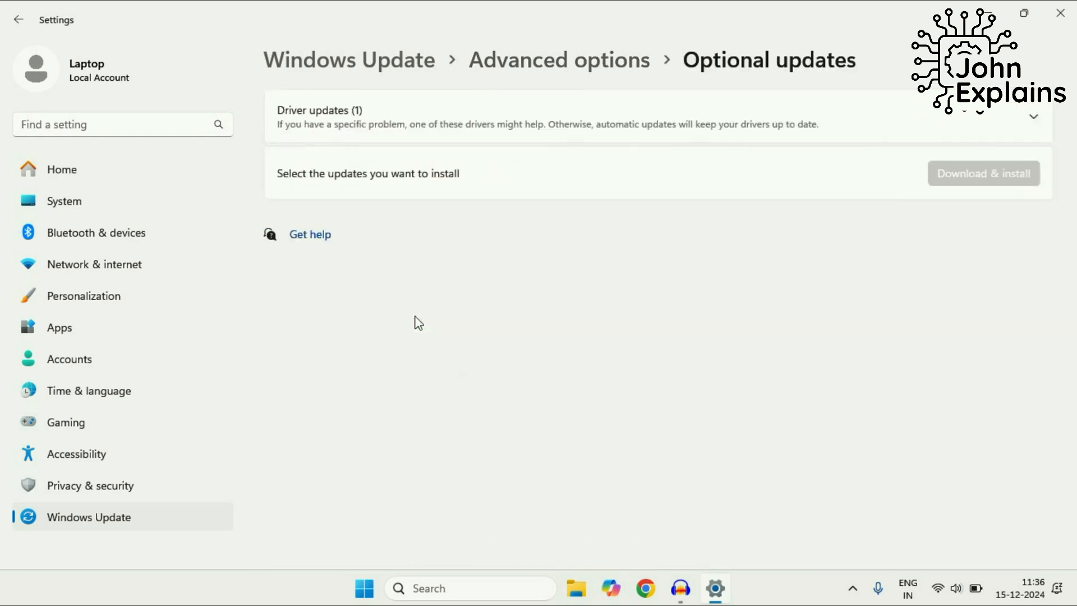
{"action": "mouse_move", "coordinate": [995, 77]}
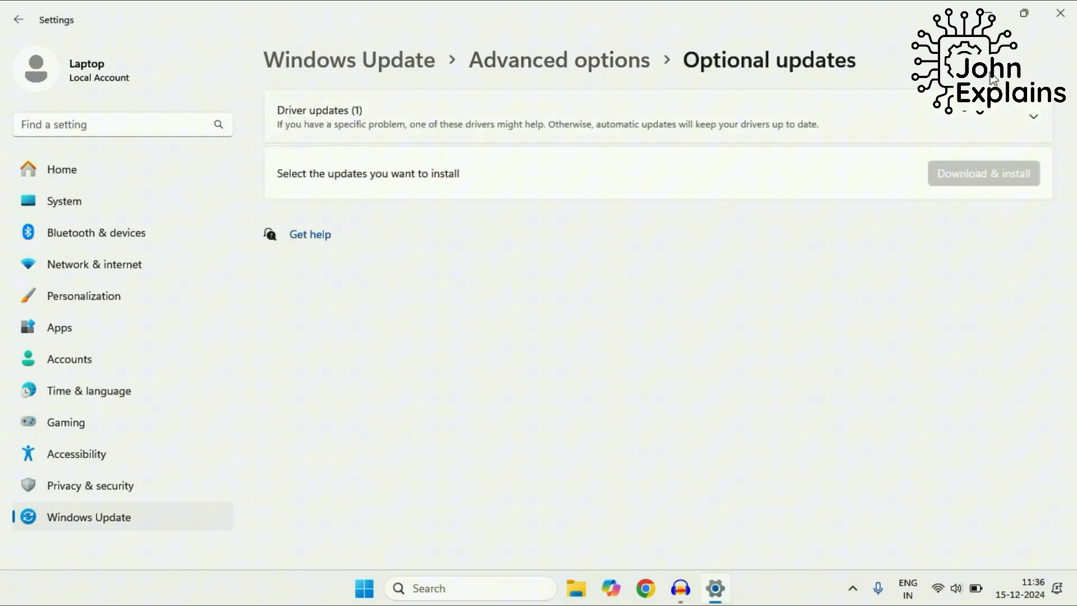
{"action": "left_click", "coordinate": [1032, 116]}
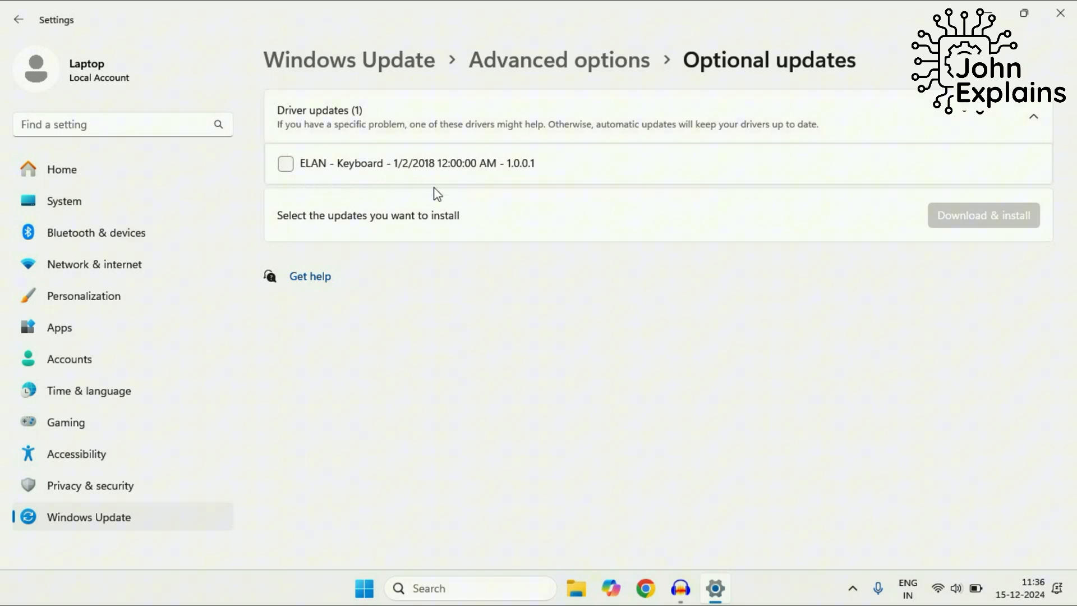
{"action": "left_click", "coordinate": [285, 164]}
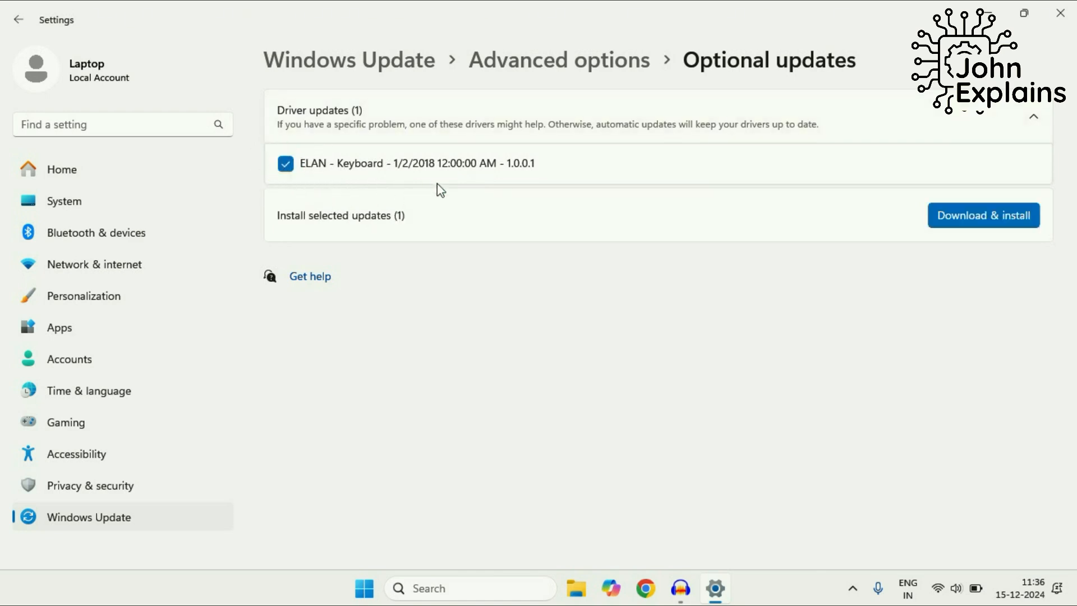
{"action": "left_click", "coordinate": [982, 215]}
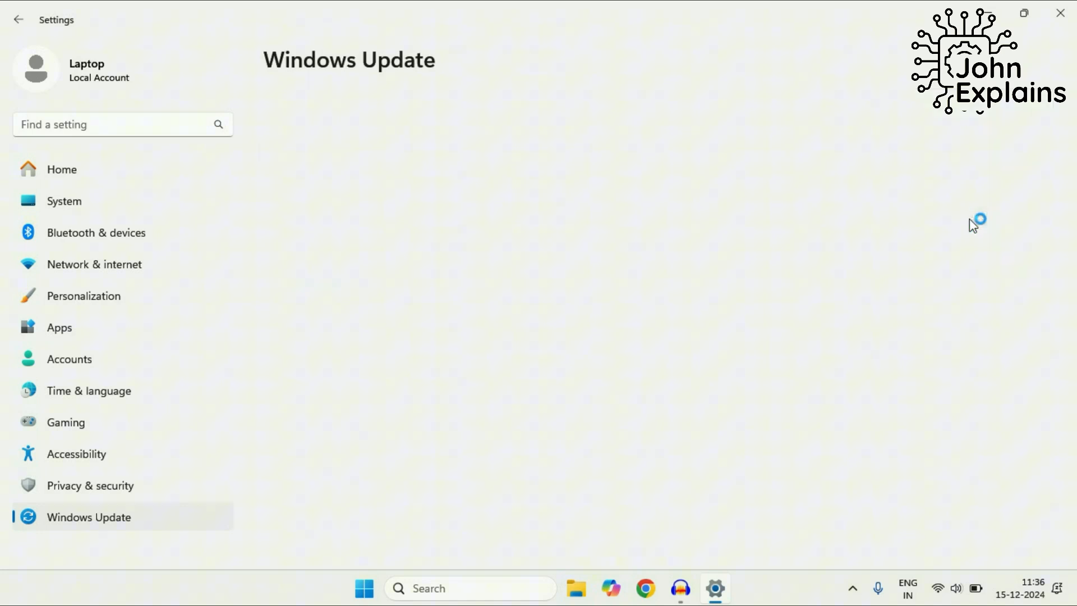